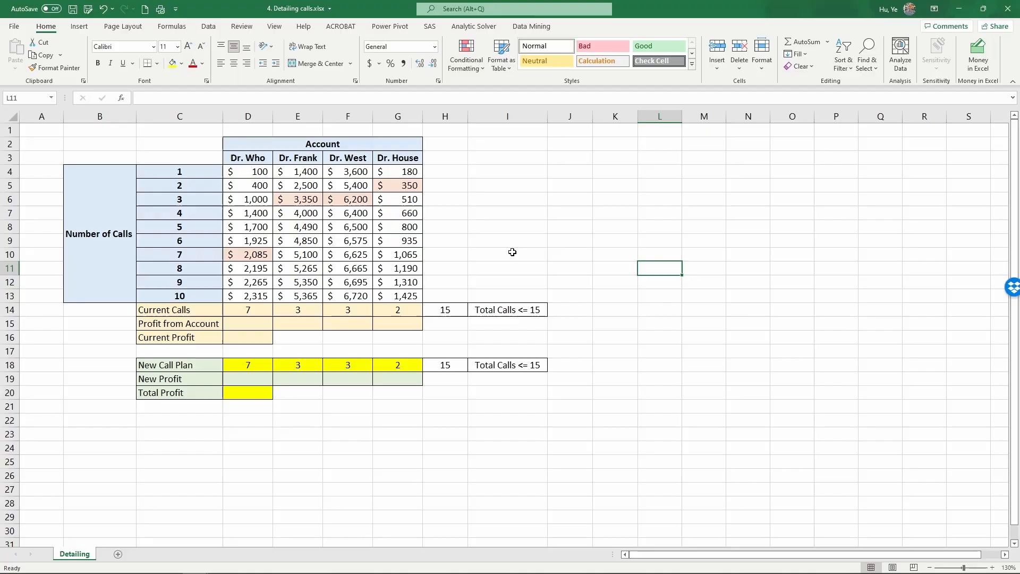
pyautogui.moveTo(518, 252)
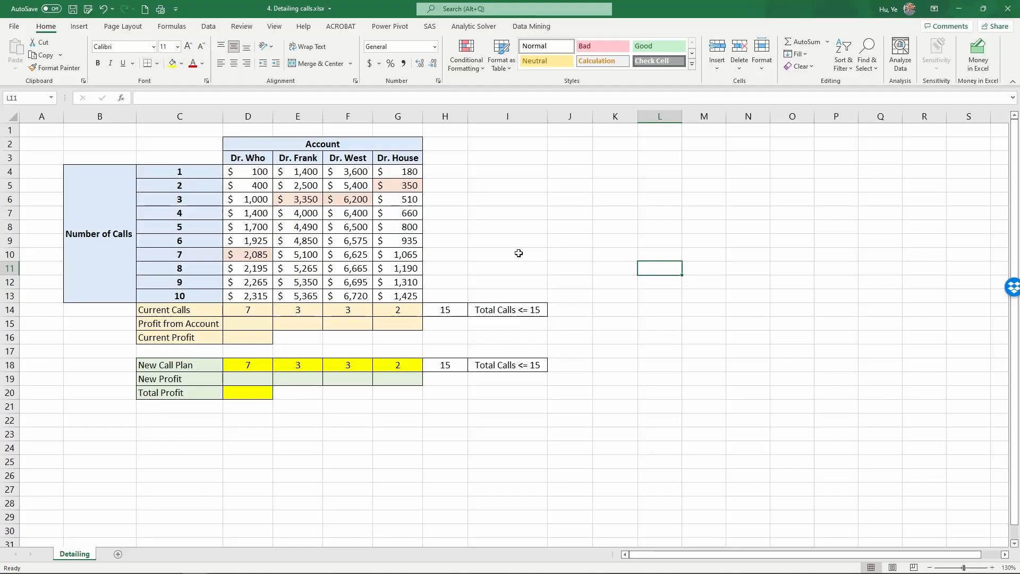
pyautogui.moveTo(499, 206)
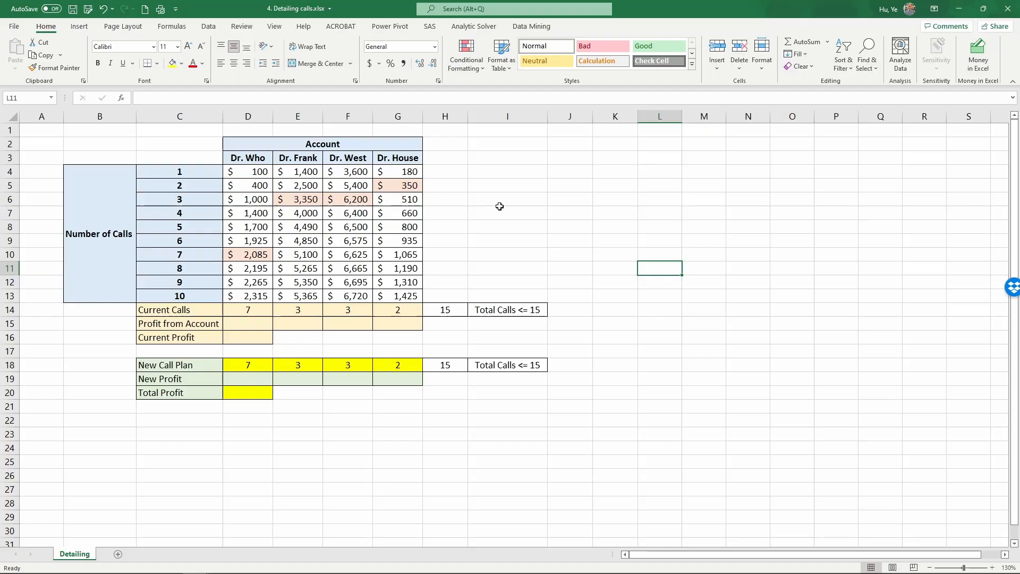
pyautogui.moveTo(278, 147)
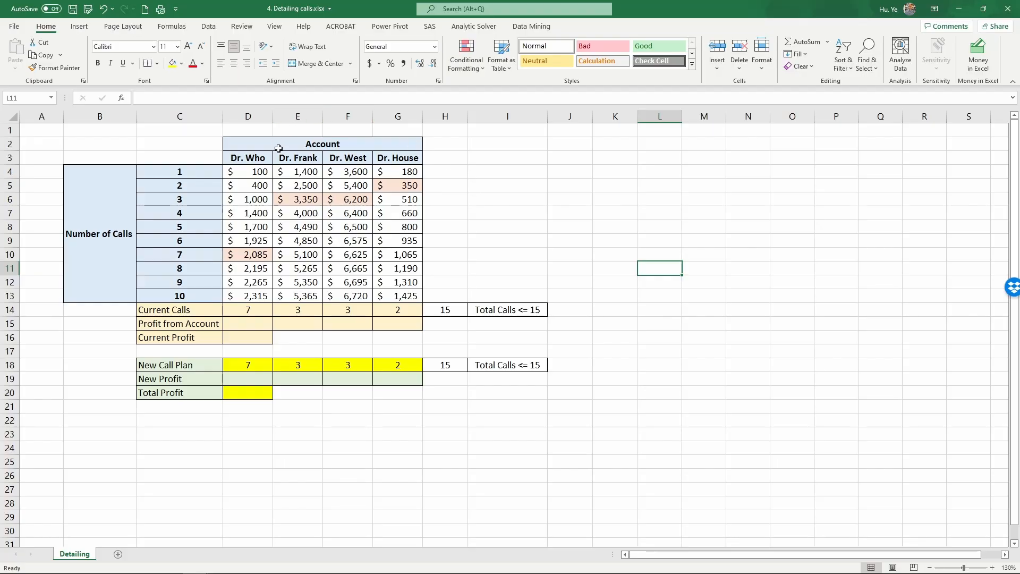
# - Review the four doctor account headings (Dr. Who, Frank, West, House) above the profit table
pyautogui.click(322, 143)
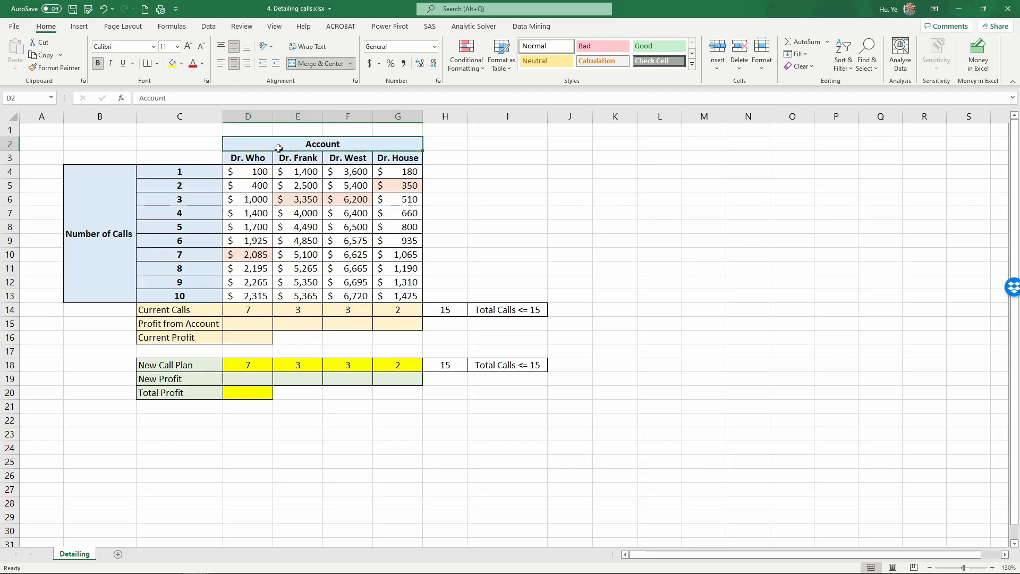
pyautogui.click(248, 158)
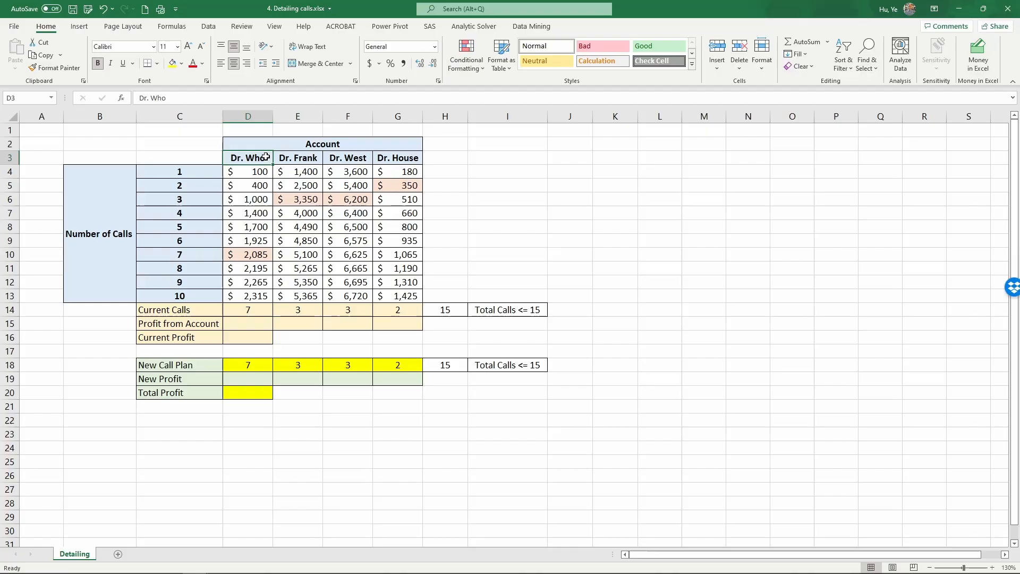
pyautogui.click(347, 157)
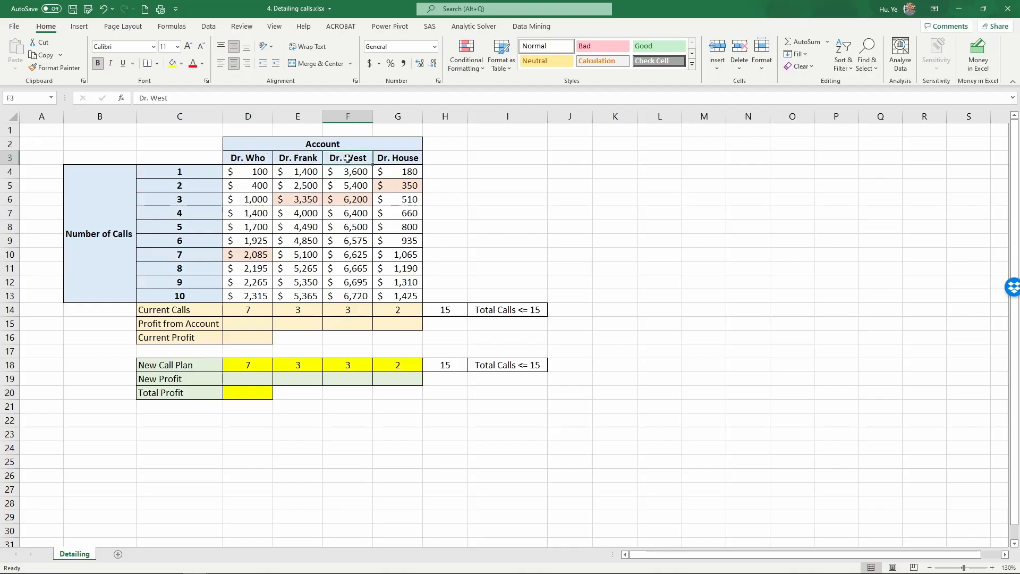
pyautogui.click(398, 157)
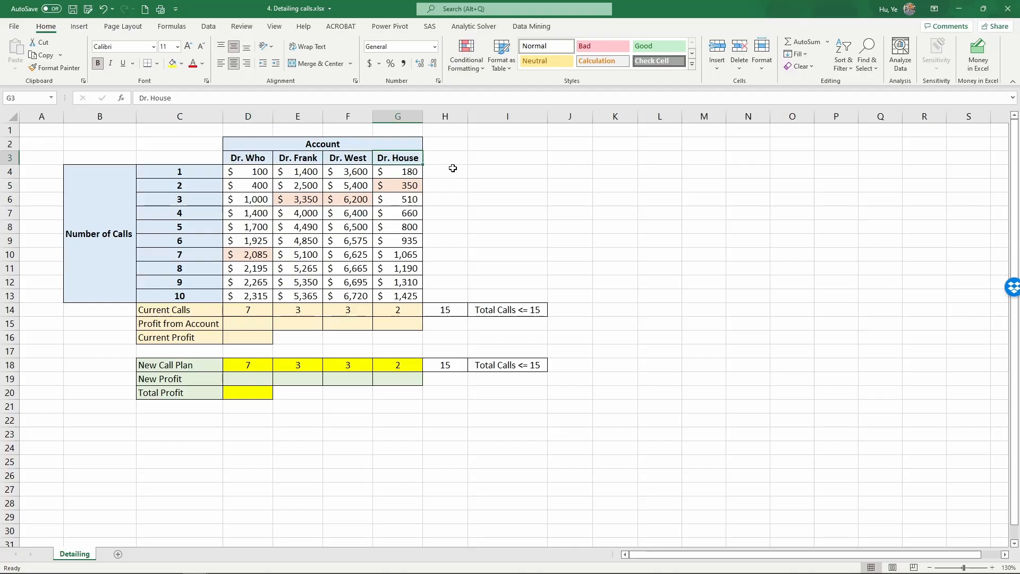
pyautogui.moveTo(247, 157); pyautogui.dragTo(397, 157)
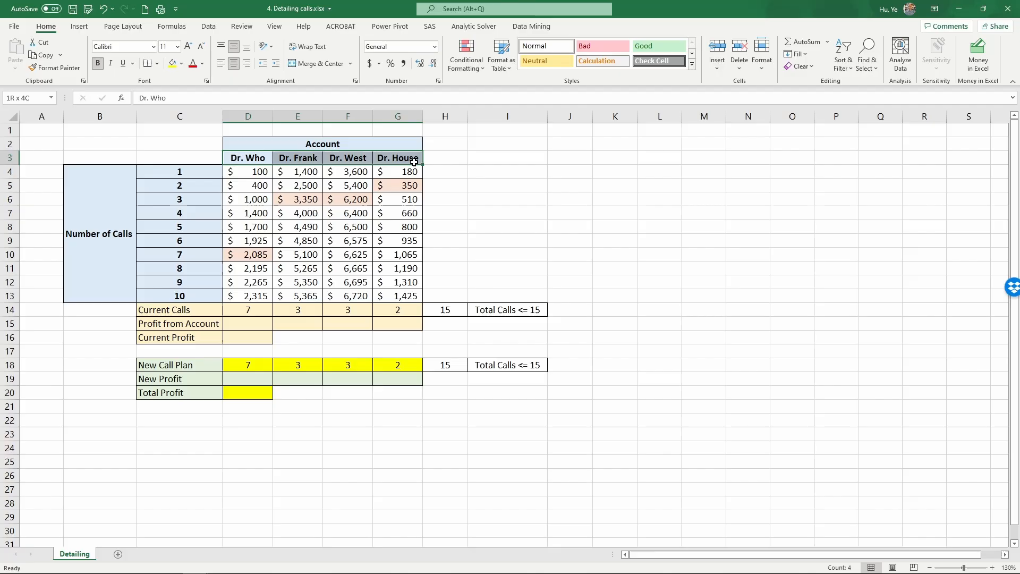
pyautogui.click(247, 157)
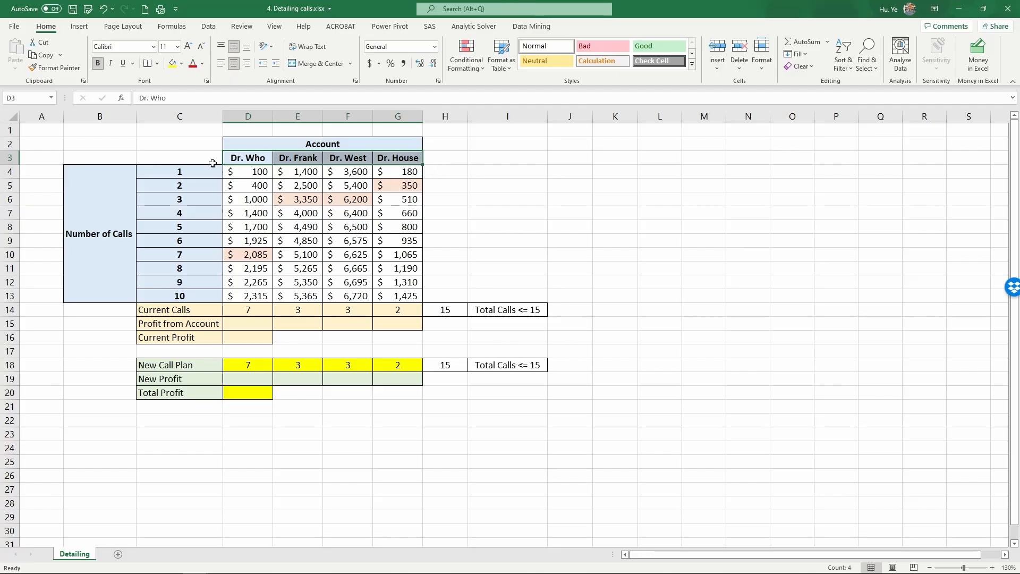
# - Review the call counts 1-10 and the per-doctor profit values in the table
pyautogui.moveTo(179, 171); pyautogui.dragTo(179, 281)
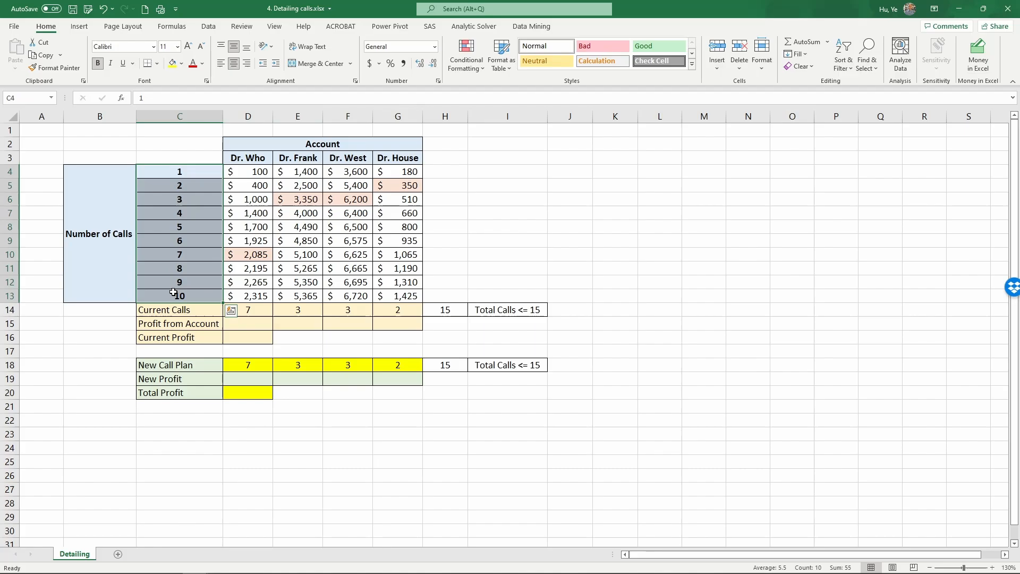
pyautogui.moveTo(175, 281)
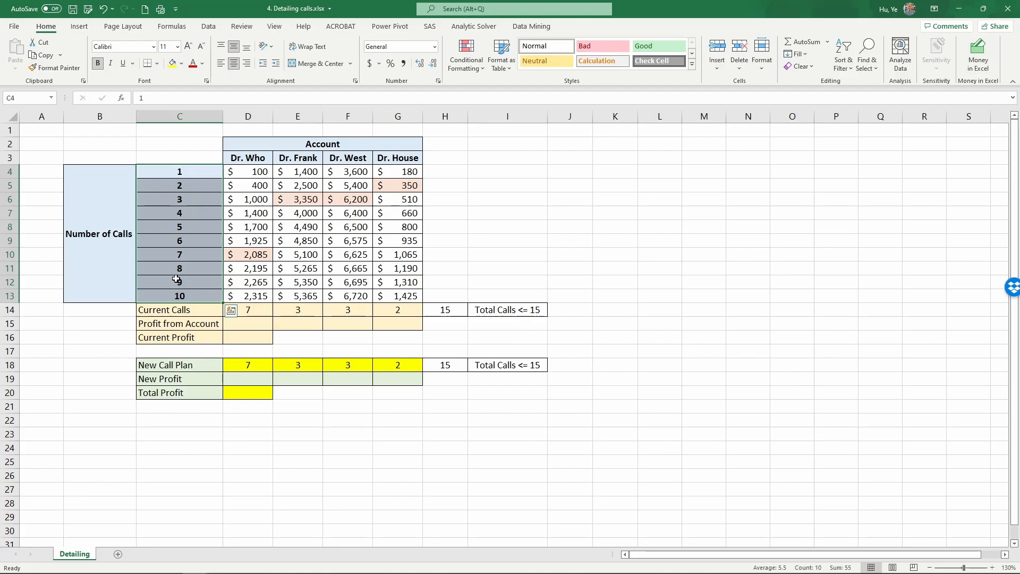
pyautogui.click(179, 212)
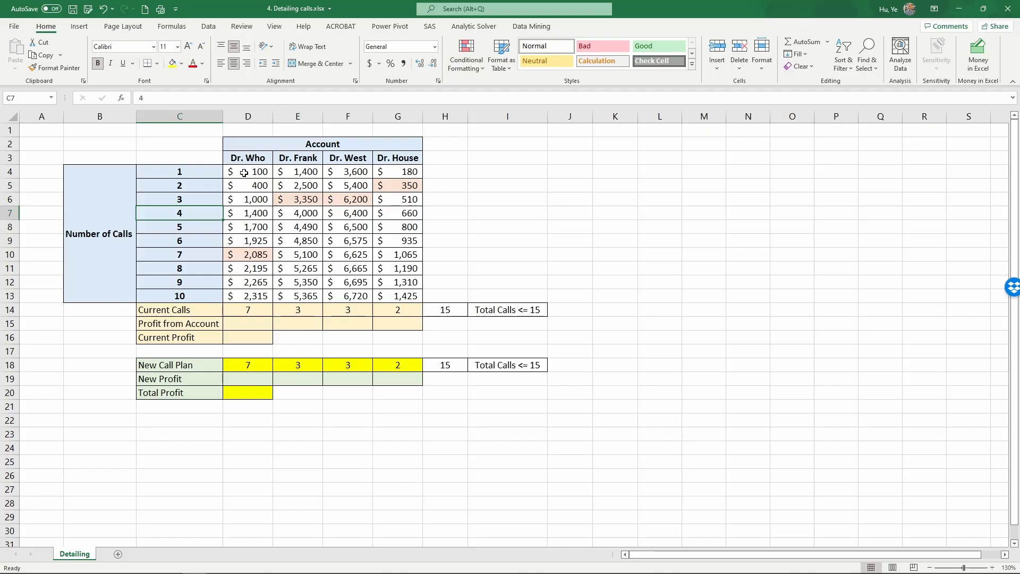
pyautogui.click(248, 171)
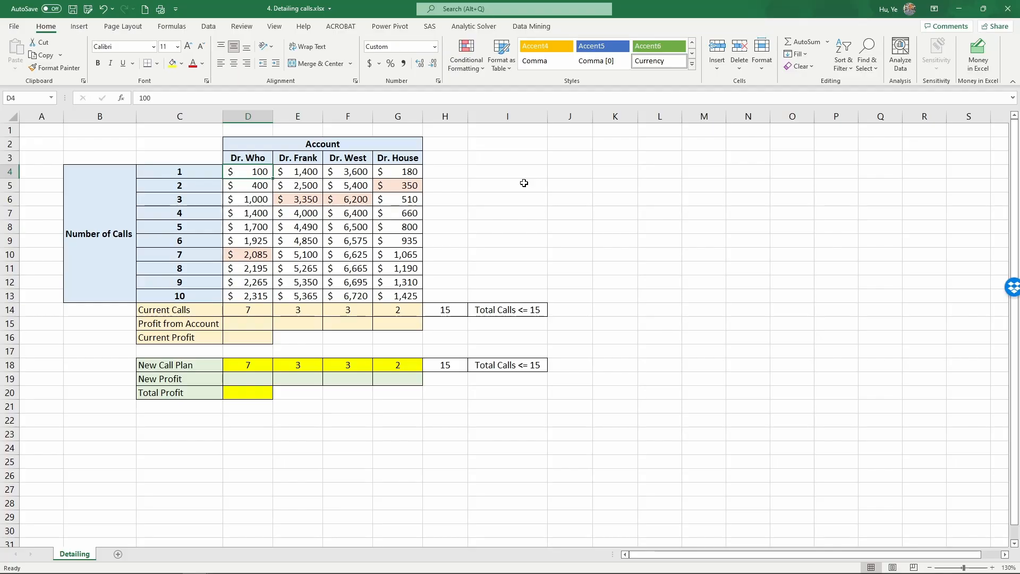
pyautogui.moveTo(243, 162)
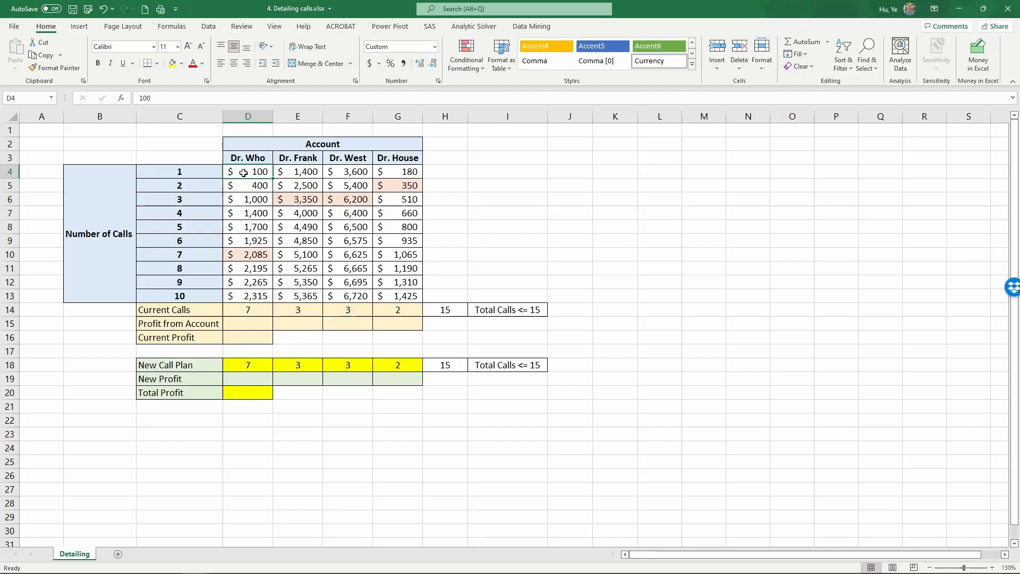
pyautogui.click(248, 184)
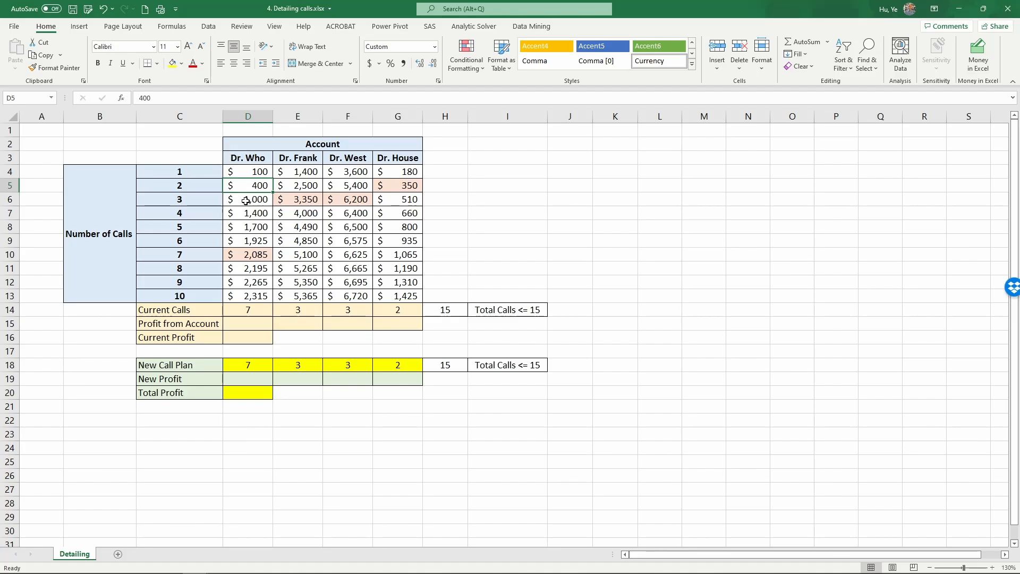
pyautogui.click(247, 199)
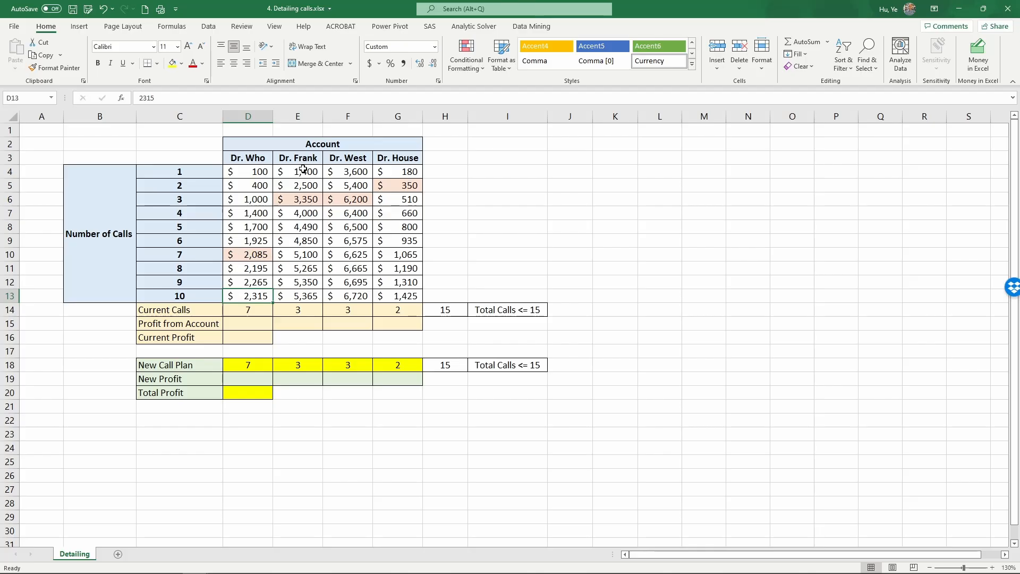
pyautogui.click(297, 171)
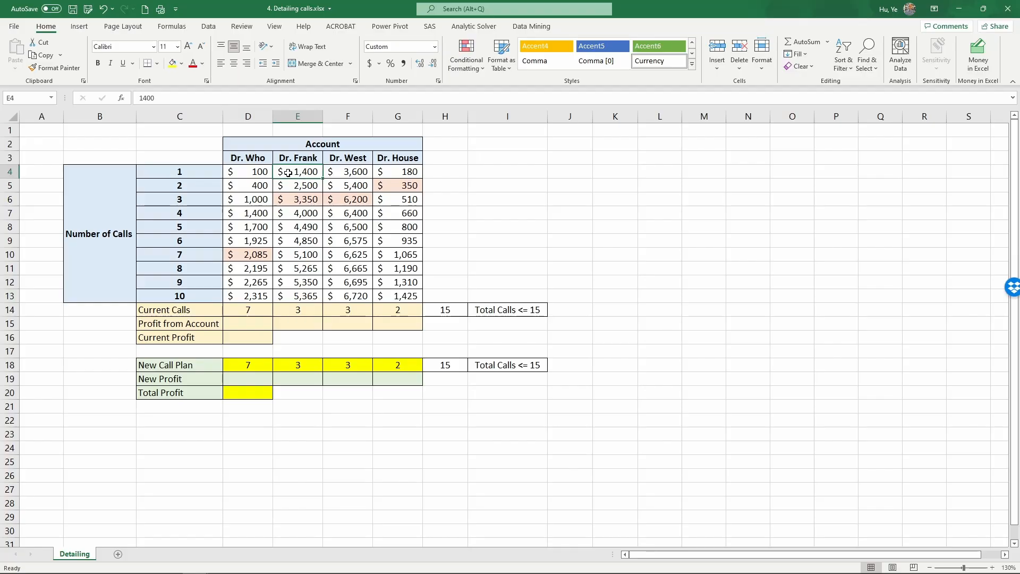
pyautogui.moveTo(287, 171)
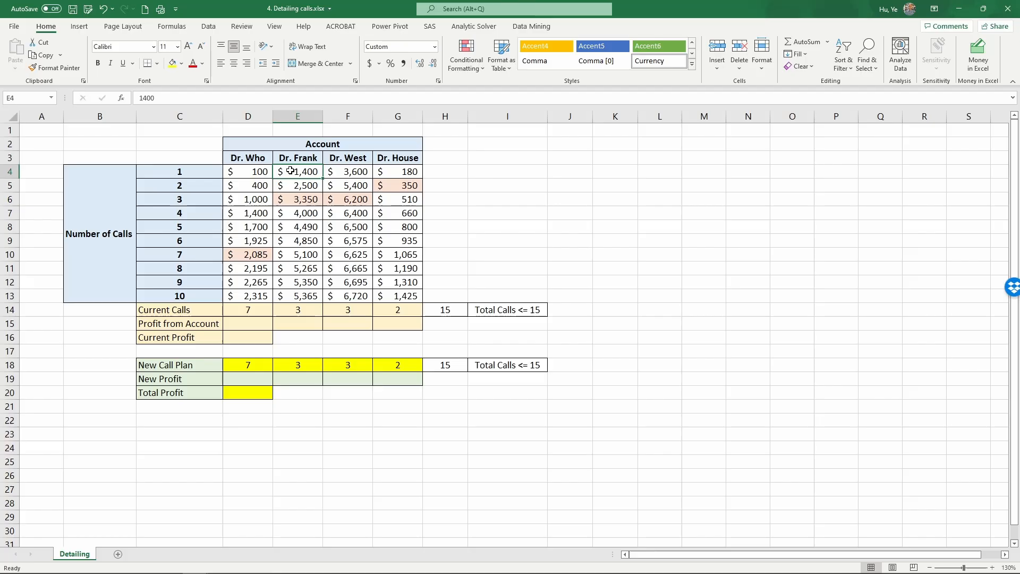
pyautogui.moveTo(295, 185)
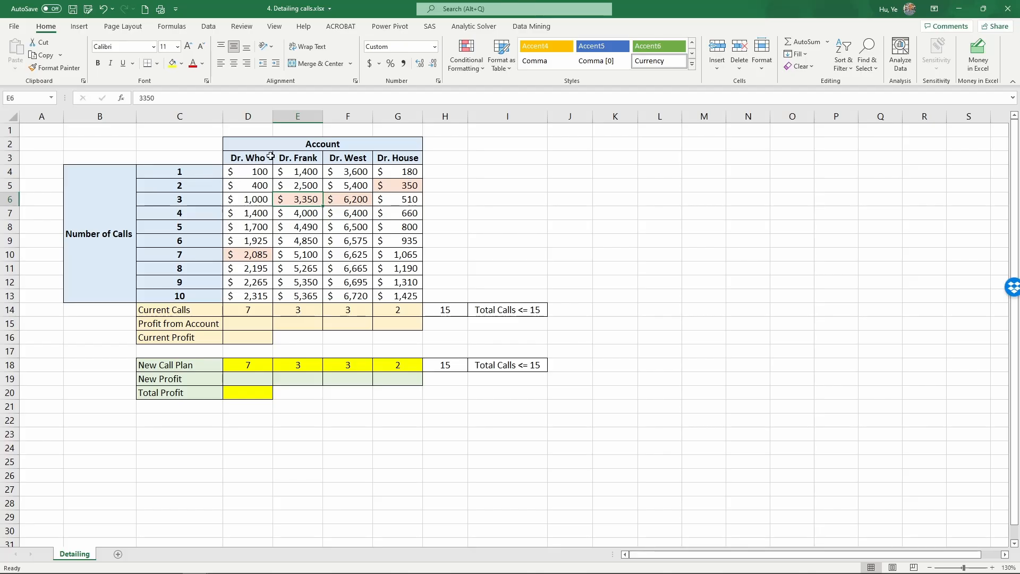
pyautogui.moveTo(324, 208)
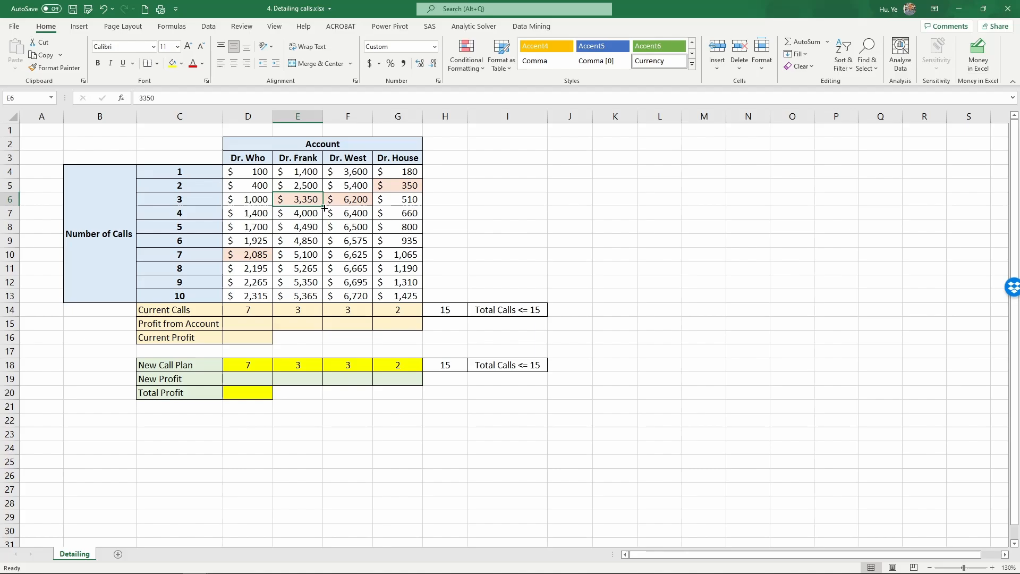
pyautogui.moveTo(248, 171); pyautogui.dragTo(397, 254)
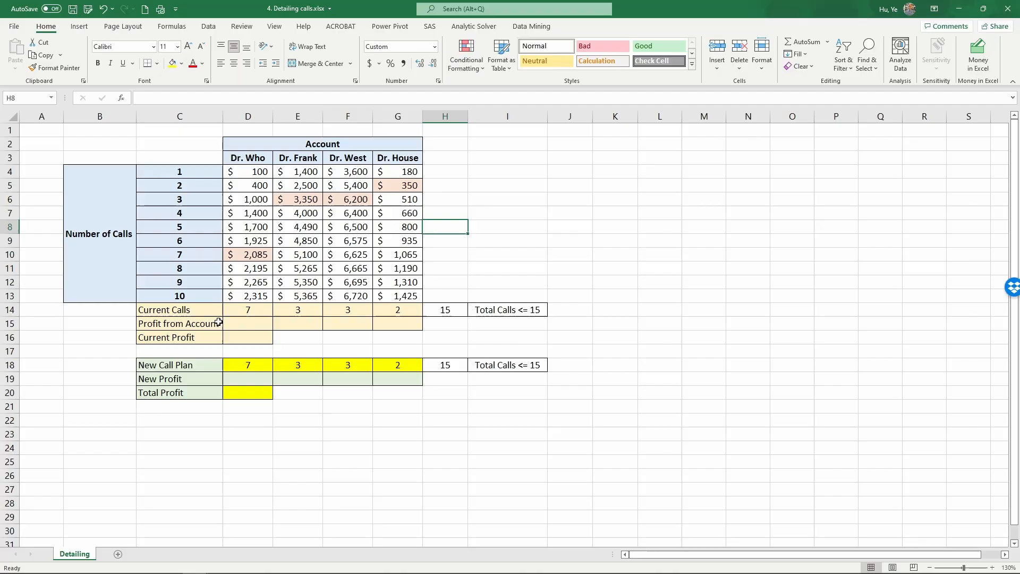
# - Check each doctor's current number of calls and the total of current calls
pyautogui.click(444, 309)
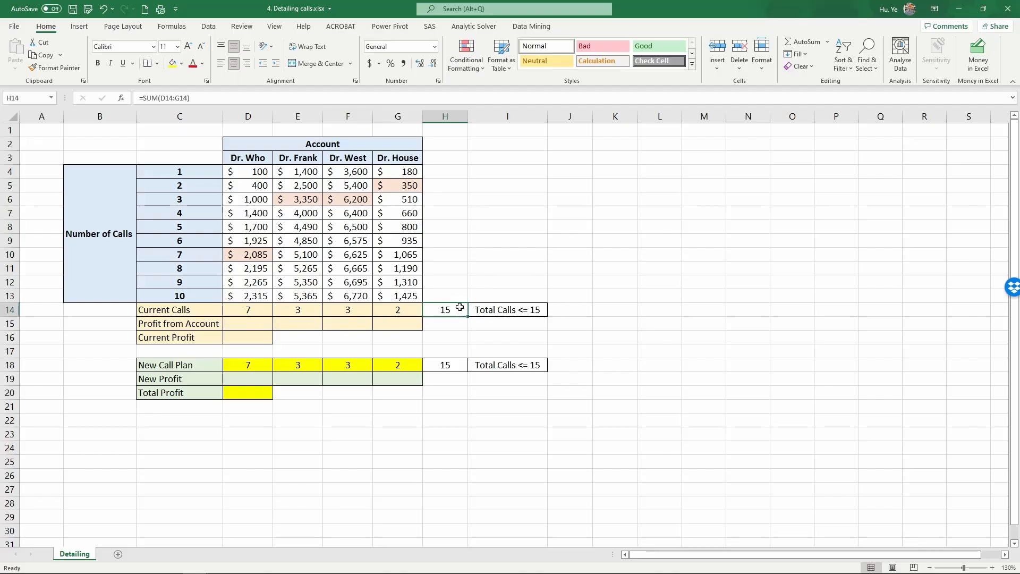
pyautogui.moveTo(459, 244)
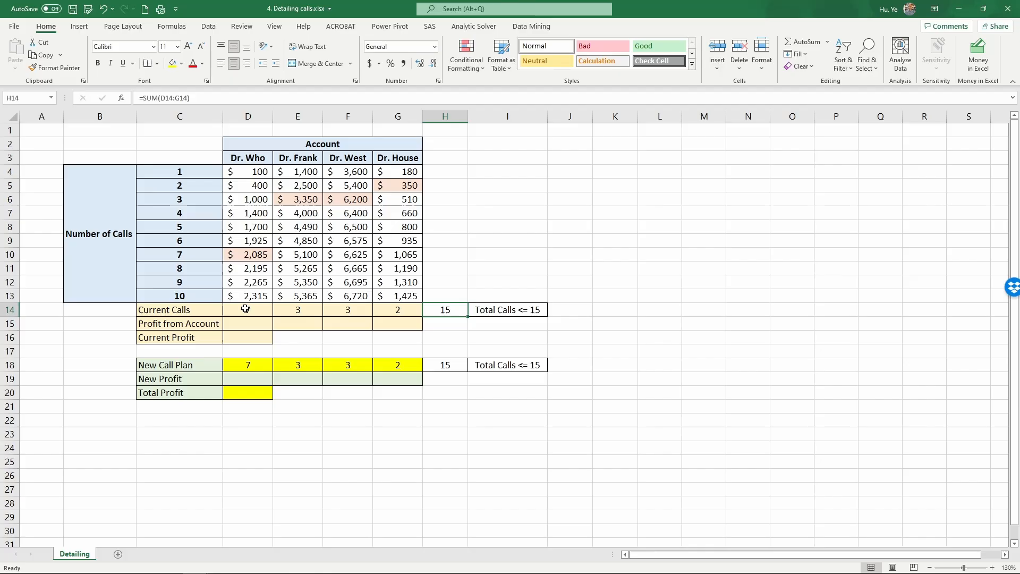
pyautogui.click(247, 310)
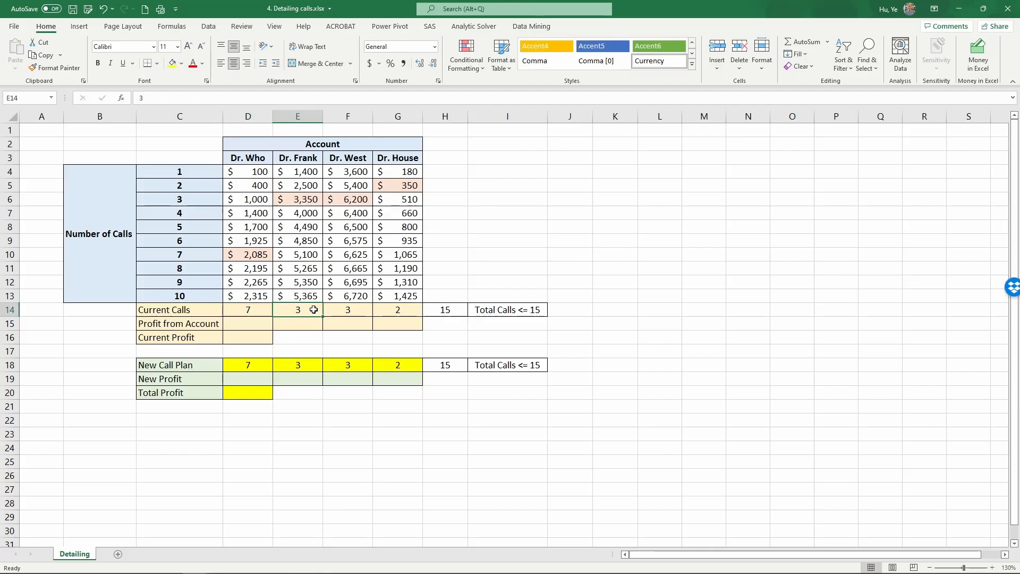
pyautogui.click(347, 310)
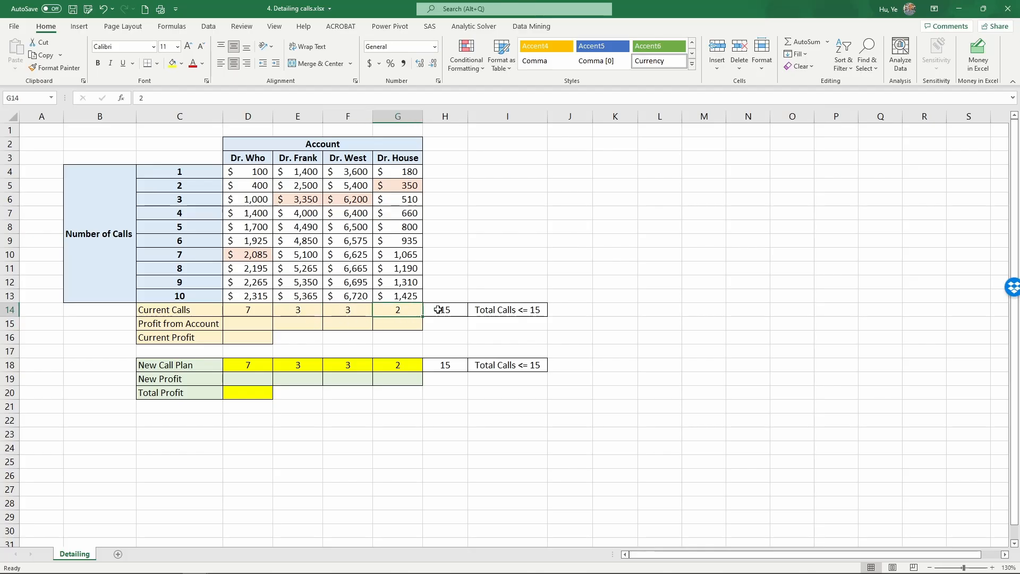
pyautogui.click(444, 309)
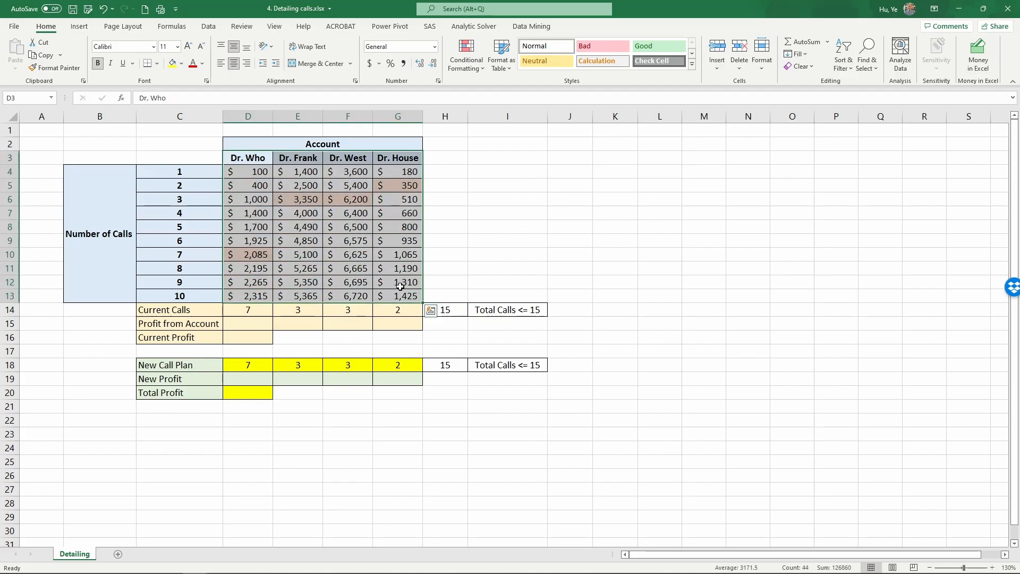
pyautogui.click(507, 254)
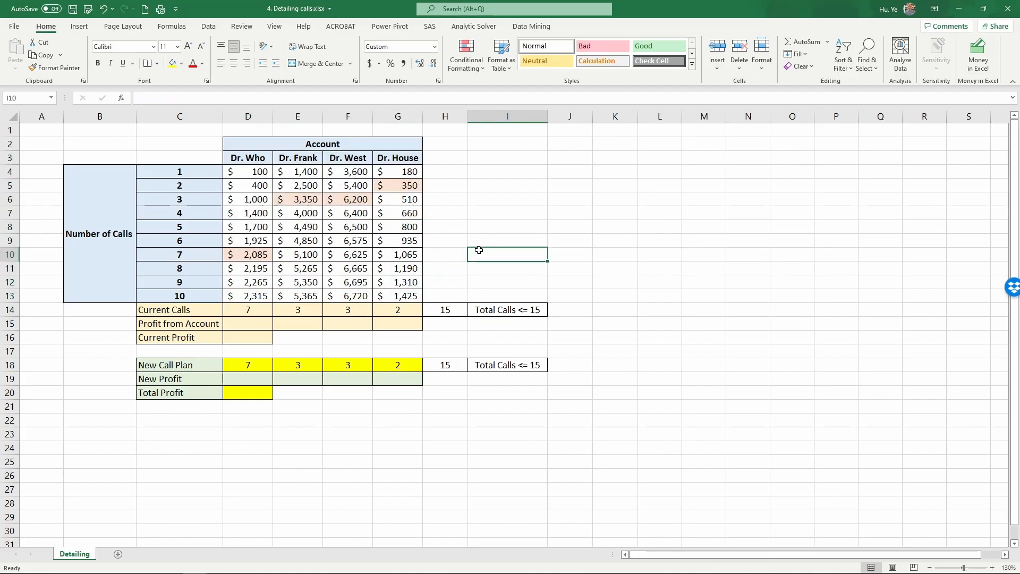
pyautogui.moveTo(481, 251)
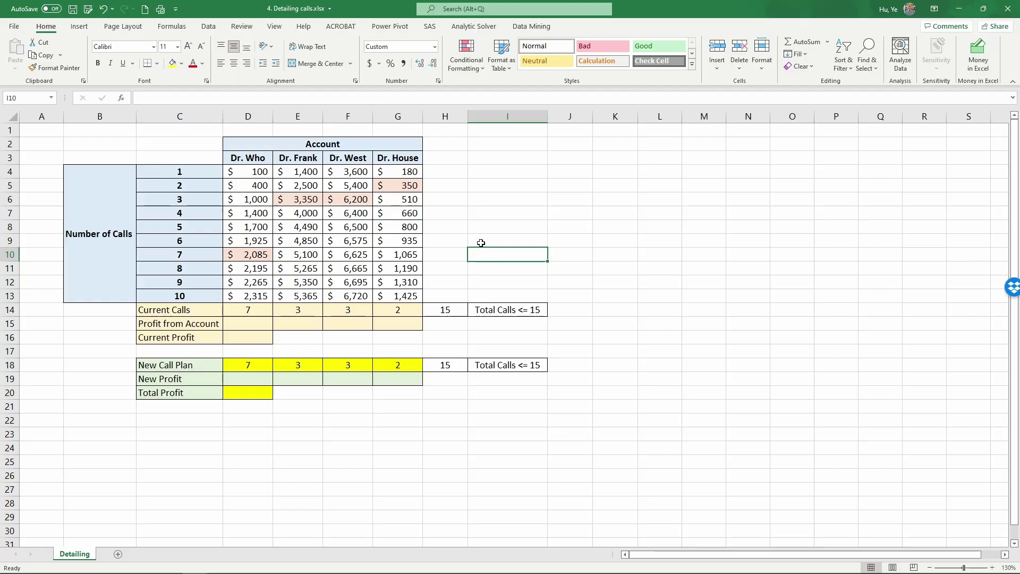
pyautogui.moveTo(412, 212)
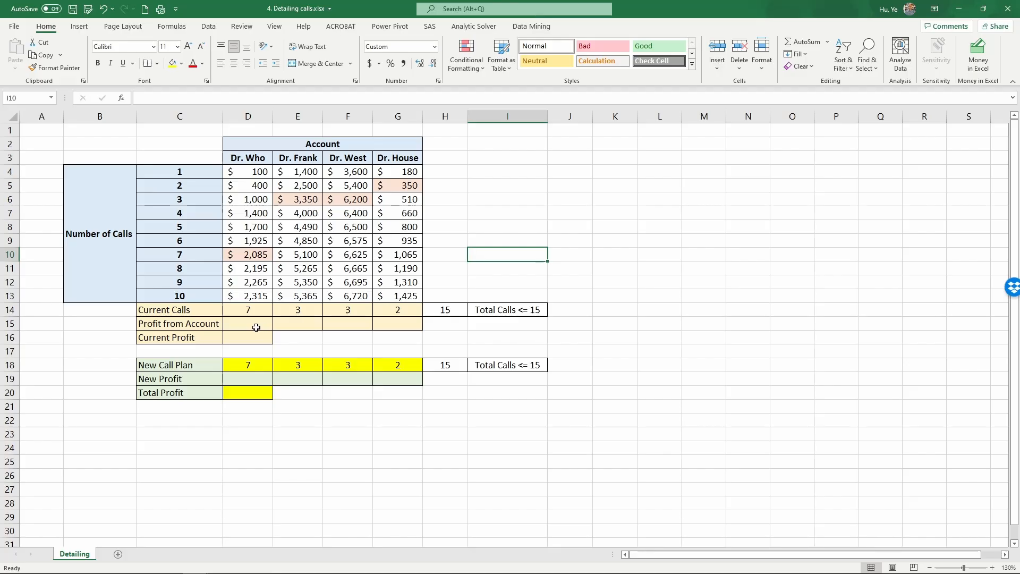
pyautogui.moveTo(261, 323)
pyautogui.write('=')
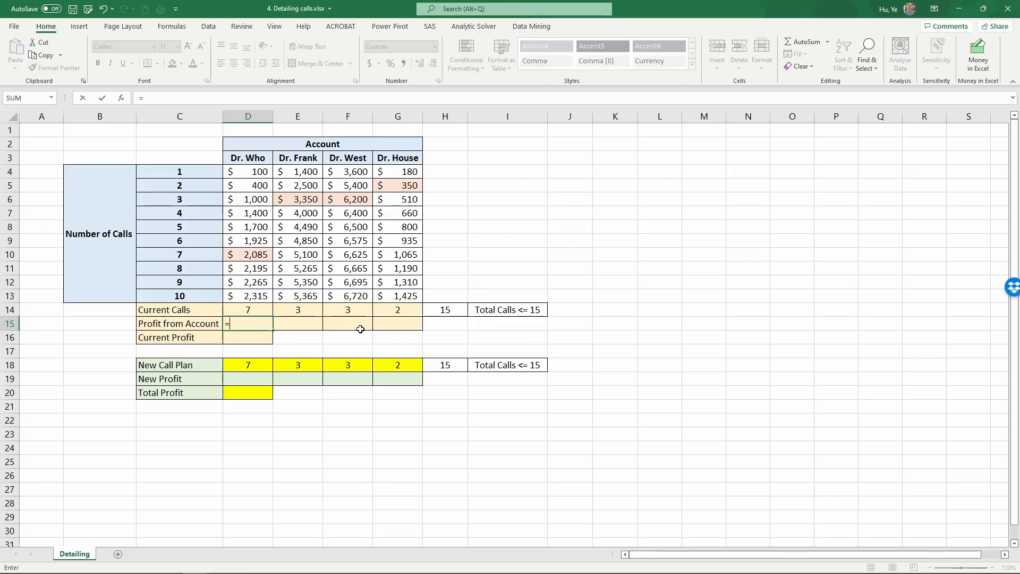
# - Enter =INDEX(D4:D13,D14) in D15 to look up Dr. Who's profit for current calls ($2,085)
pyautogui.write('index')
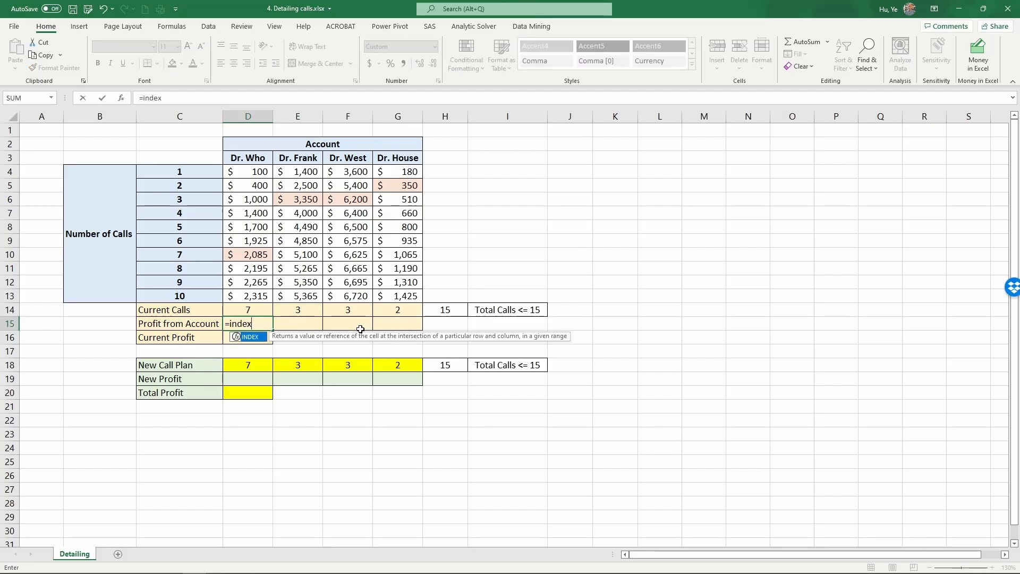
pyautogui.write('(')
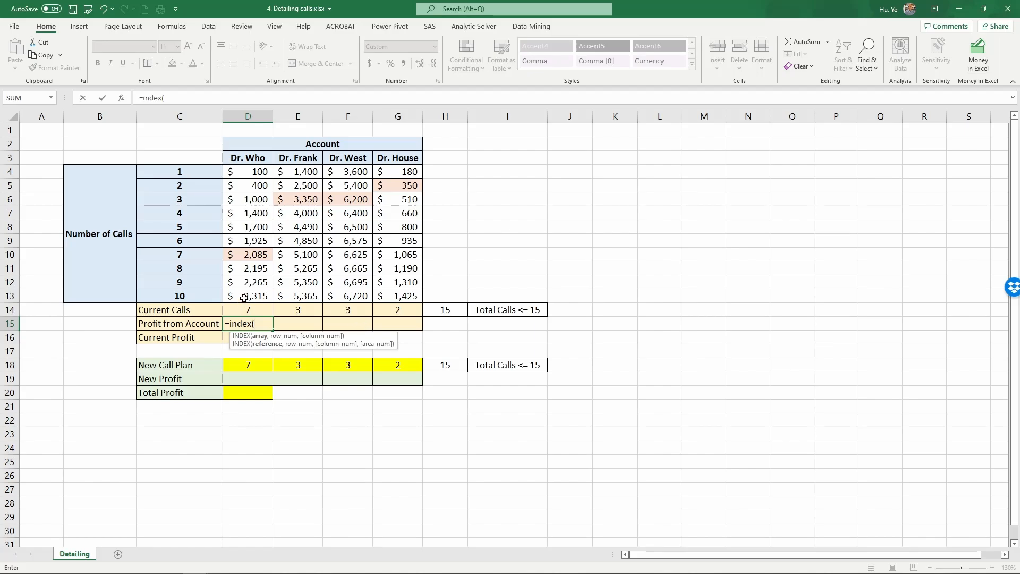
pyautogui.moveTo(247, 171); pyautogui.dragTo(247, 296)
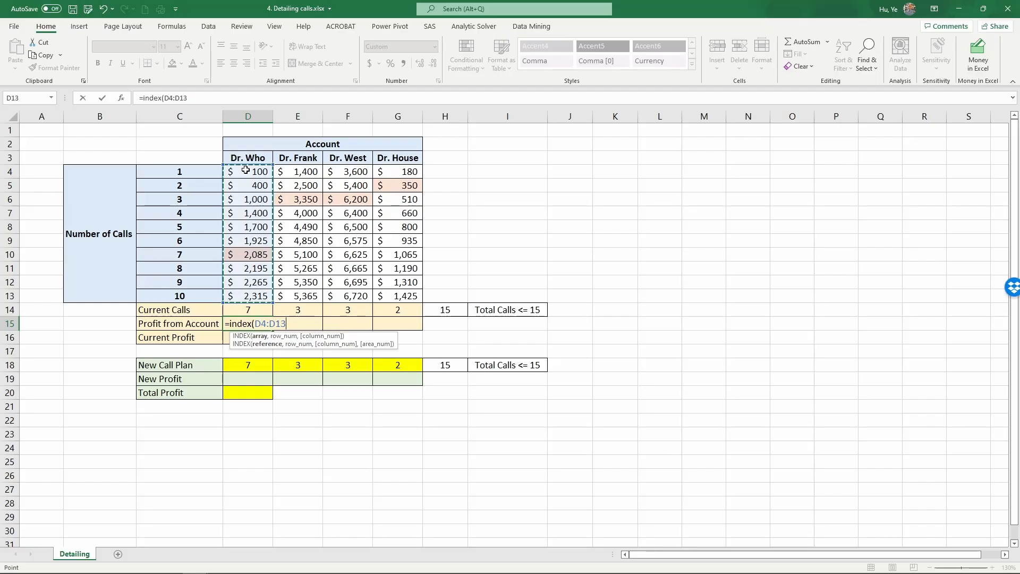
pyautogui.write(',')
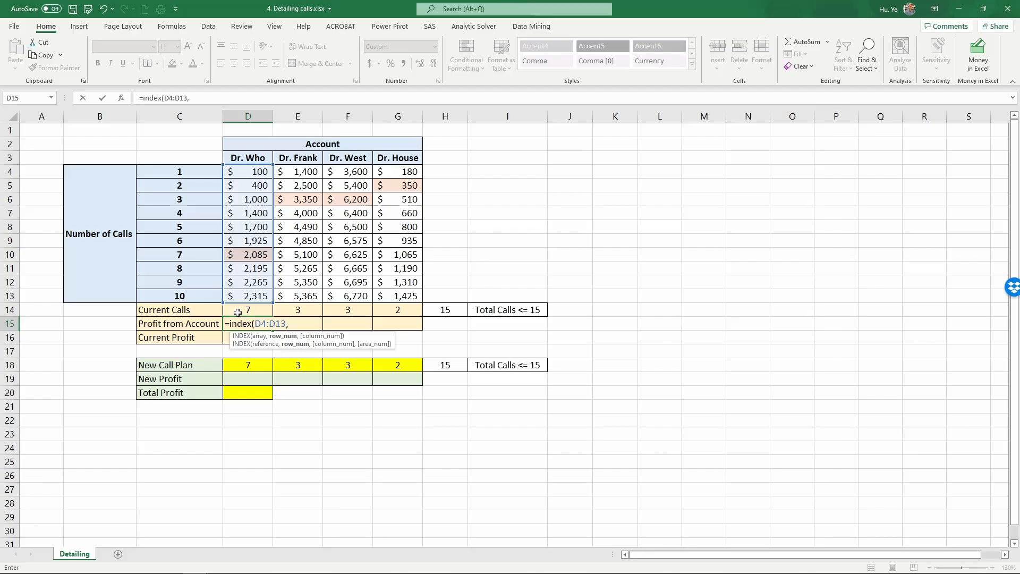
pyautogui.click(247, 310)
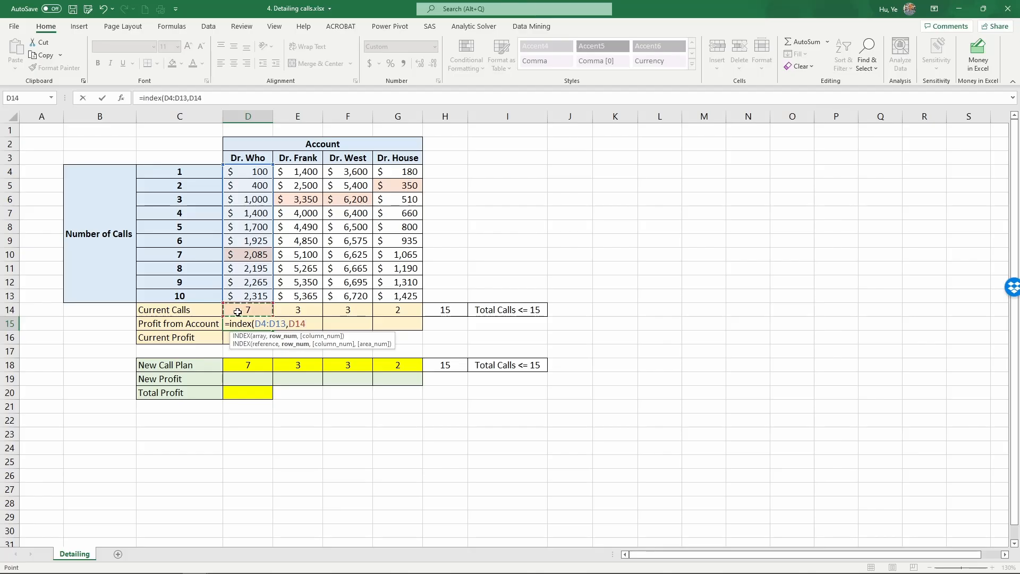
pyautogui.write(')')
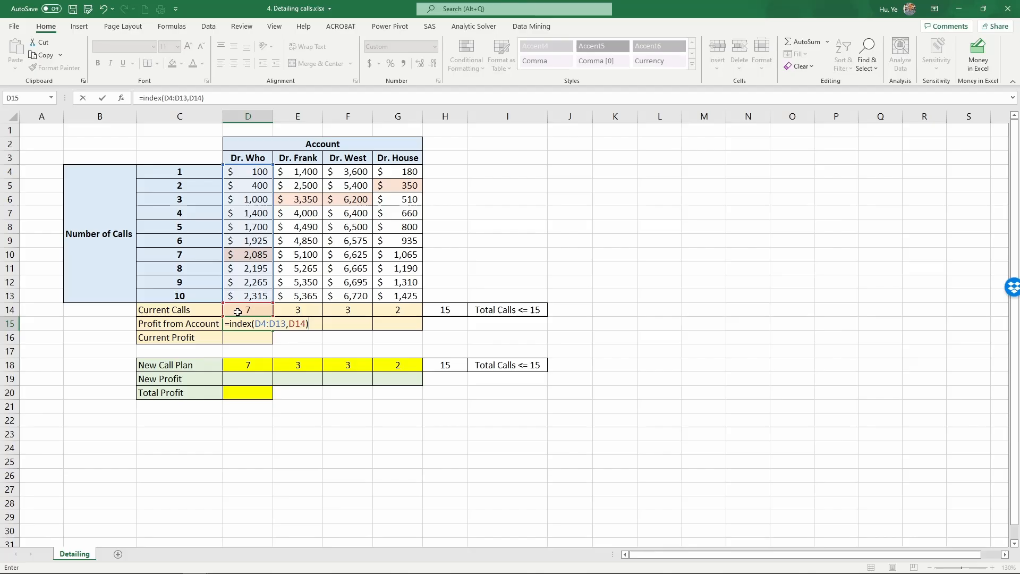
pyautogui.press('Enter')
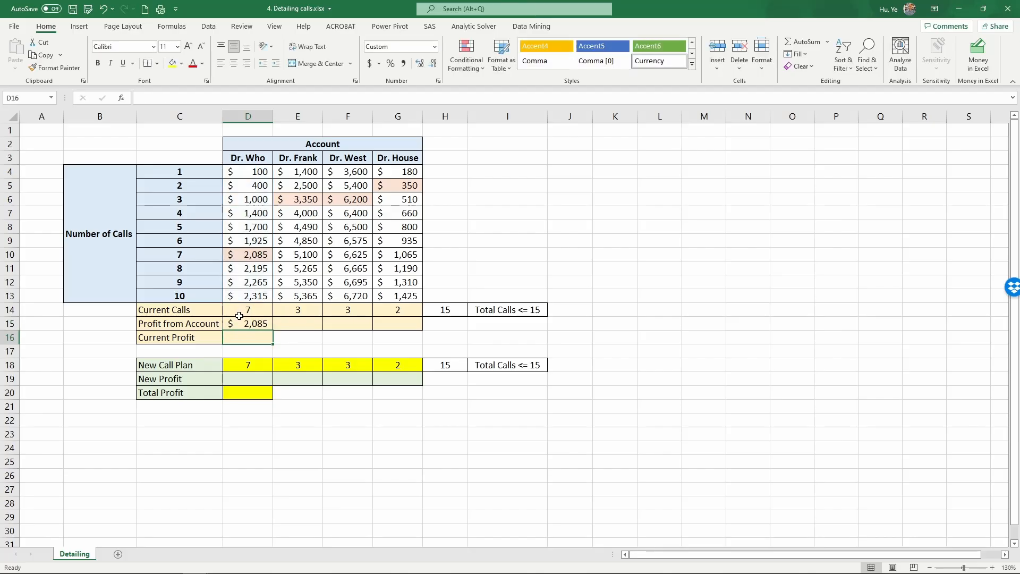
pyautogui.click(248, 323)
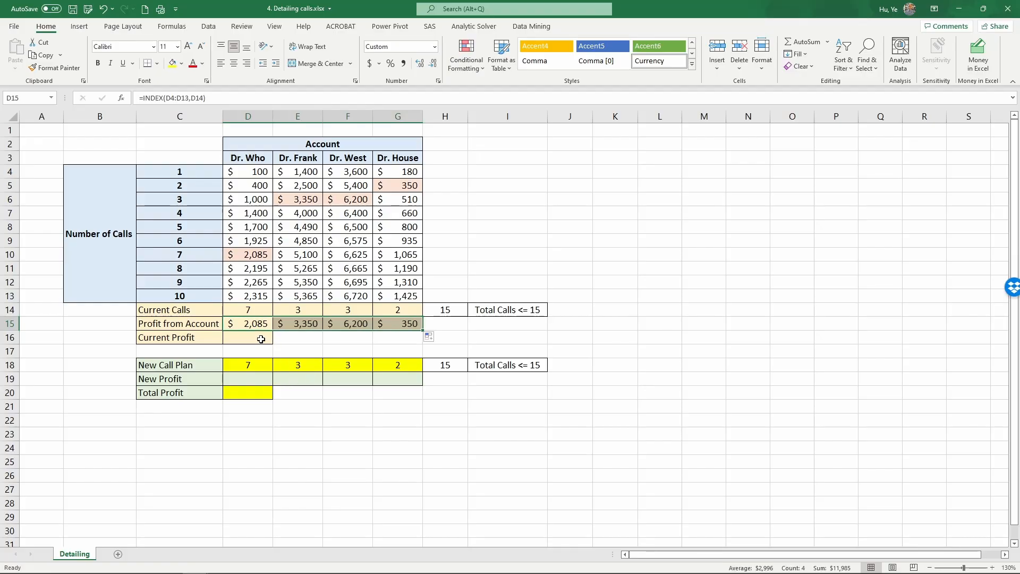
# - Enter =SUM(D15:G15) in D16 so Current Profit totals $11,985
pyautogui.write('=')
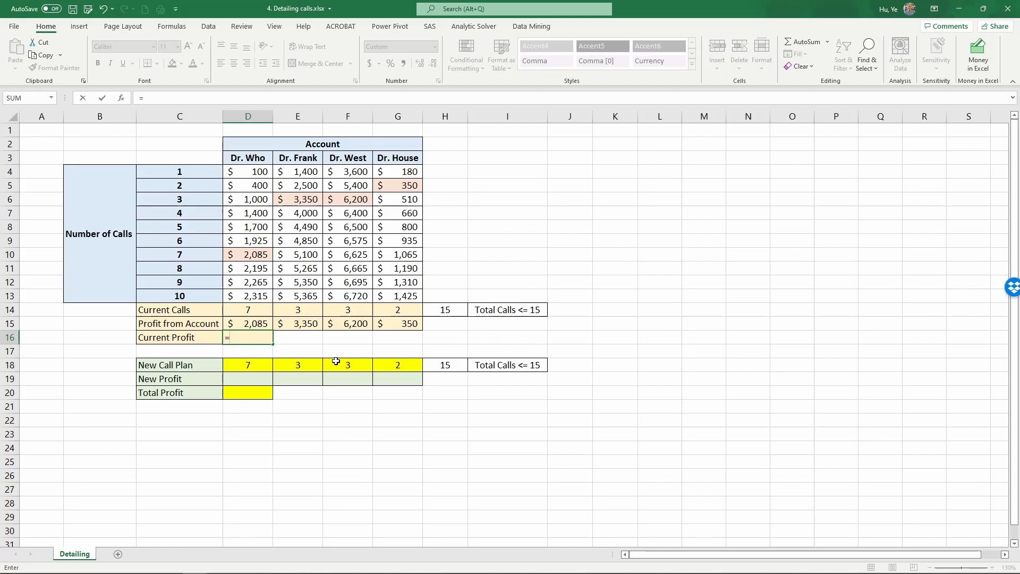
pyautogui.write('sum(')
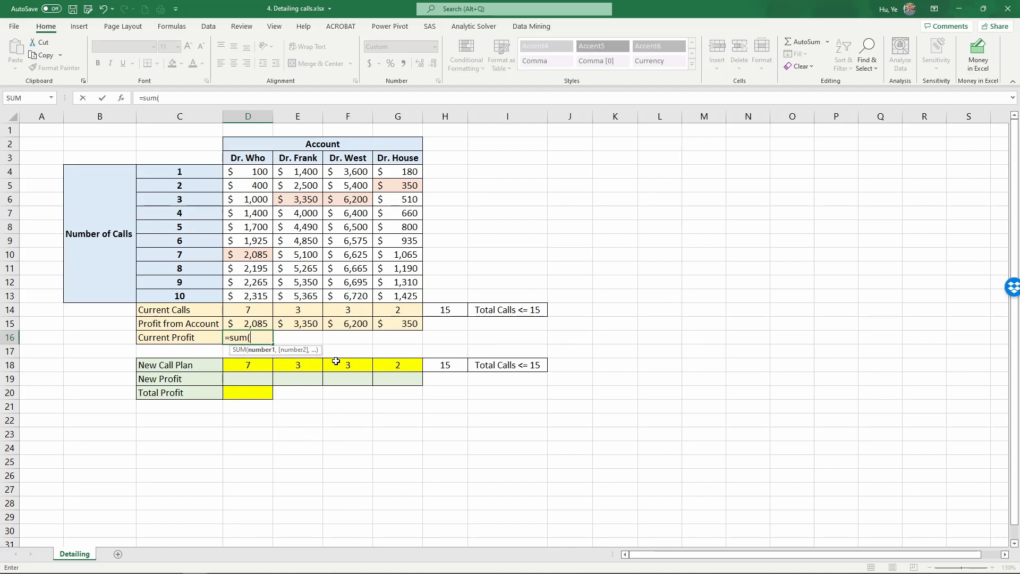
pyautogui.moveTo(247, 323); pyautogui.dragTo(397, 323)
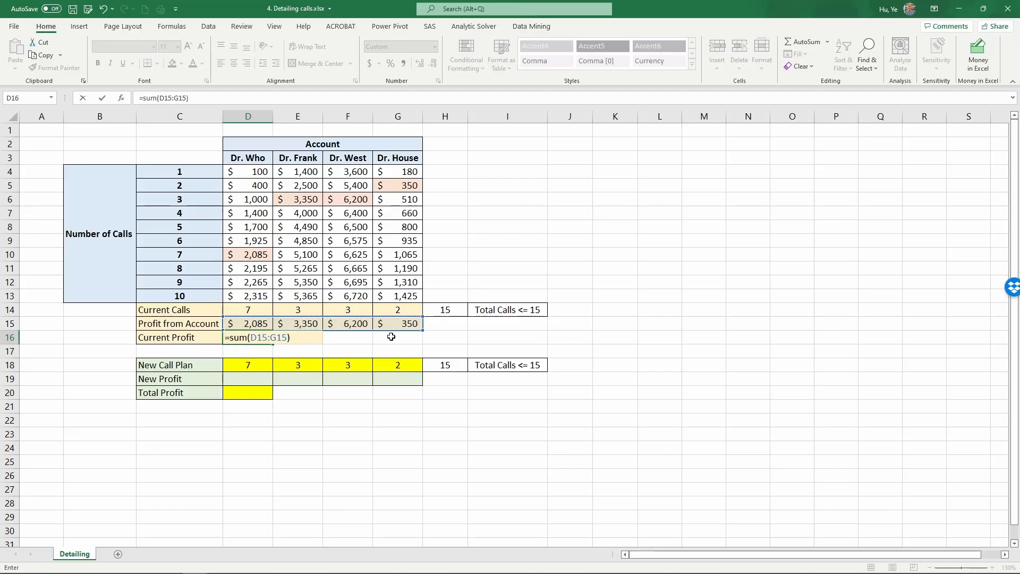
pyautogui.press('Enter')
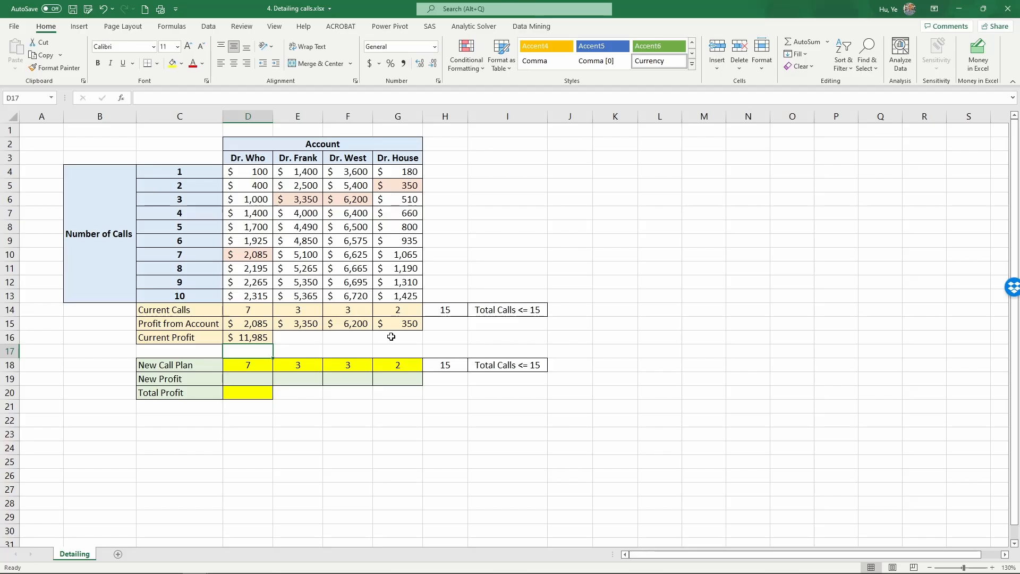
pyautogui.moveTo(187, 364)
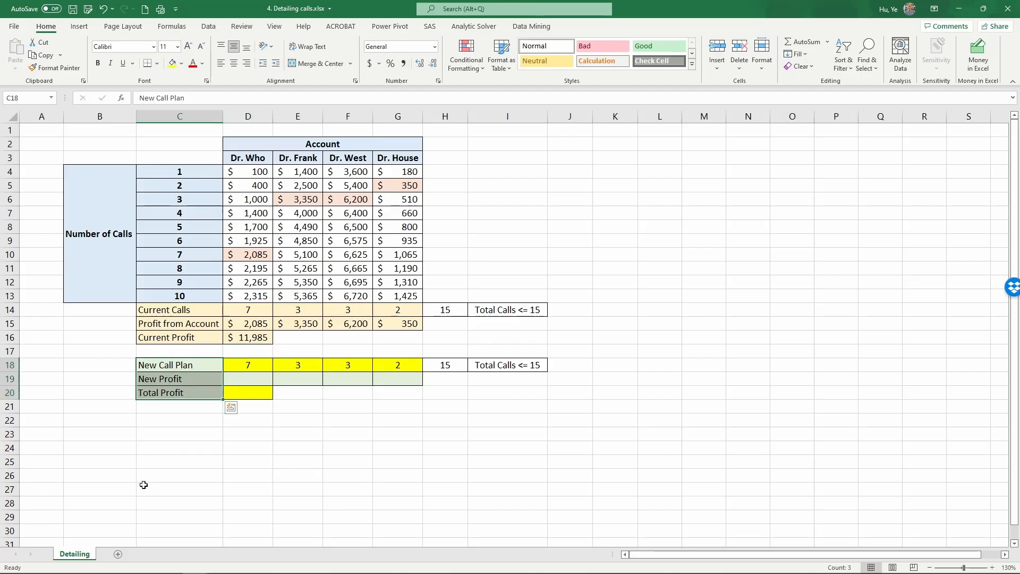
# - Set Dr. Who's new call plan in D18 to 0, dropping the plan total to 8
pyautogui.click(247, 366)
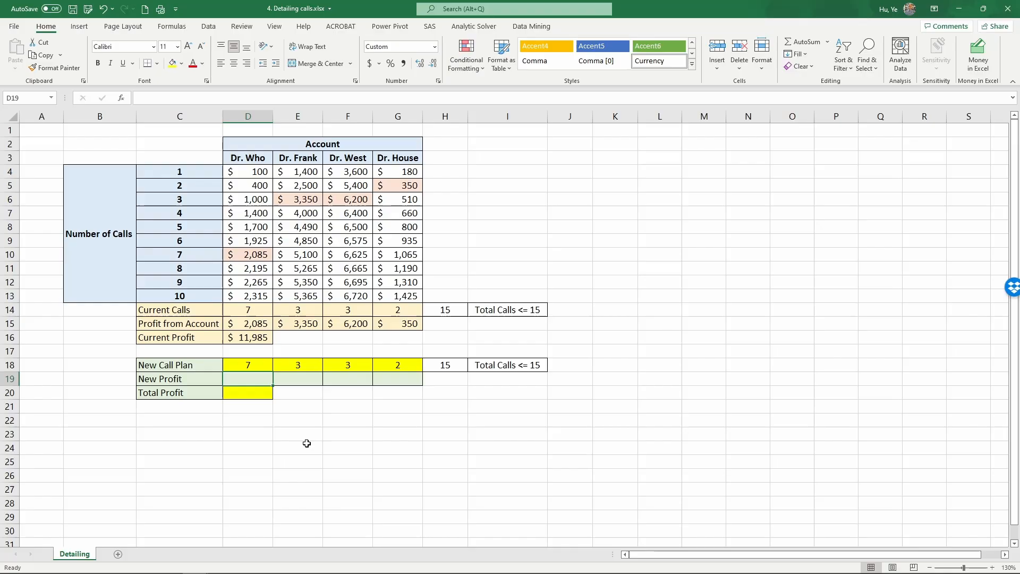
pyautogui.click(247, 365)
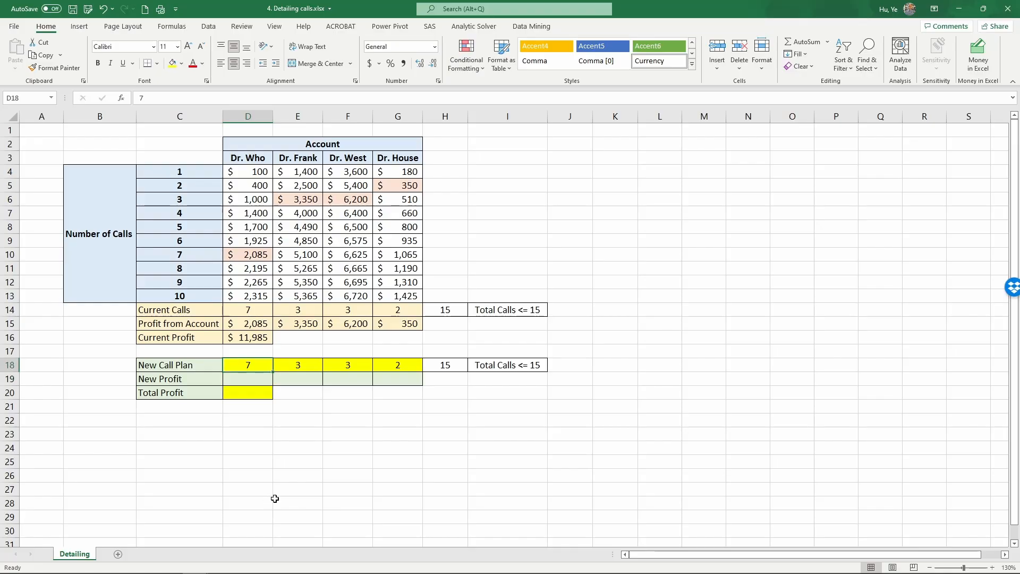
pyautogui.write('0')
pyautogui.click(248, 379)
pyautogui.write('=')
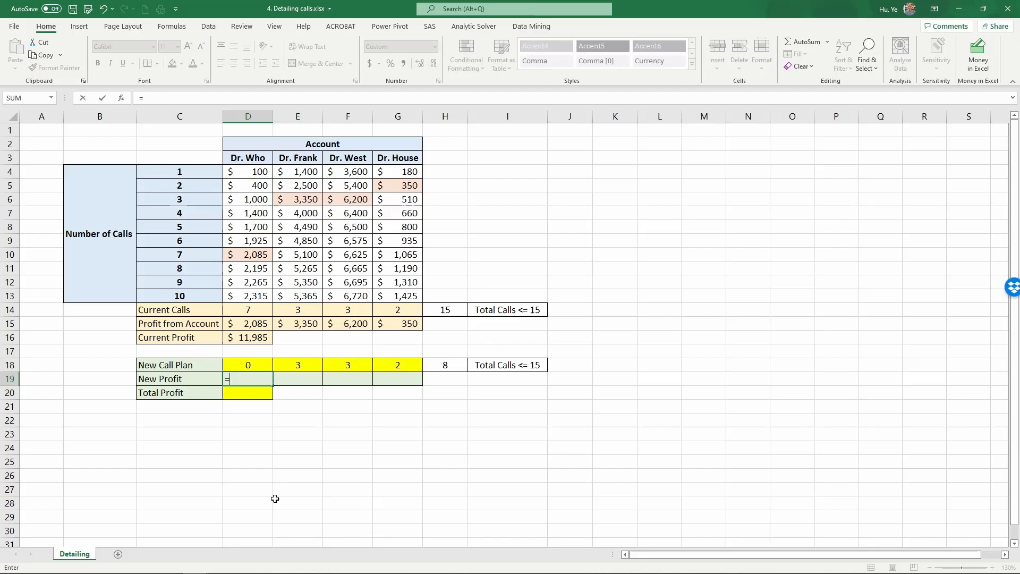
# - Build the New Profit formula =IF(D18>0,INDEX(D4:D13,... testing Dr. Who's planned calls
pyautogui.write('if')
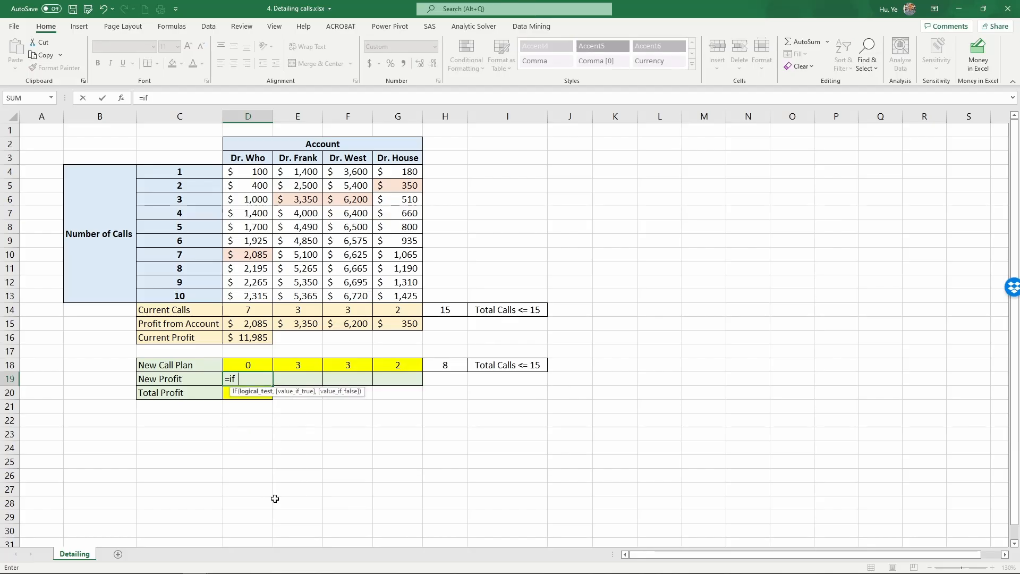
pyautogui.write('(')
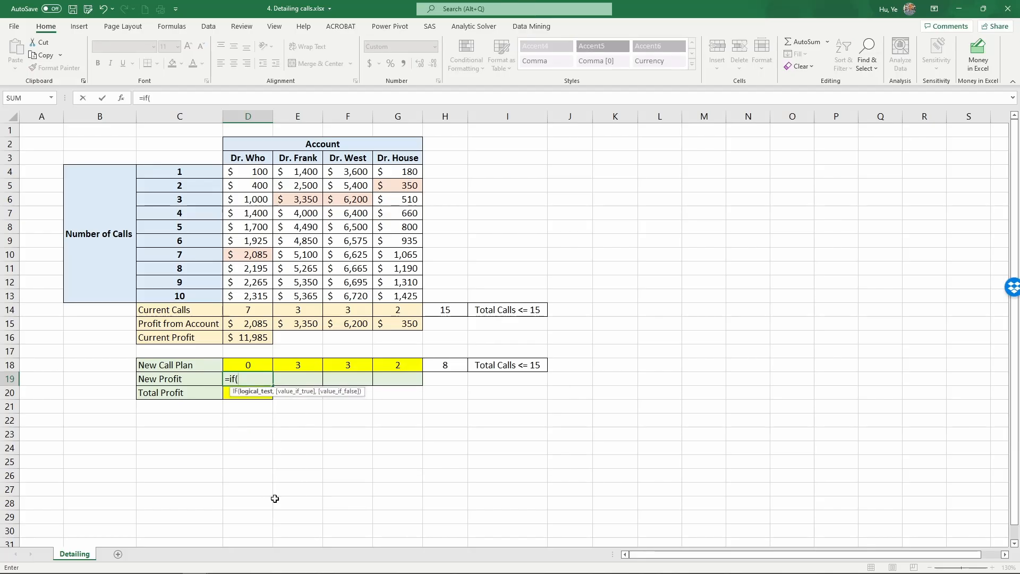
pyautogui.click(248, 365)
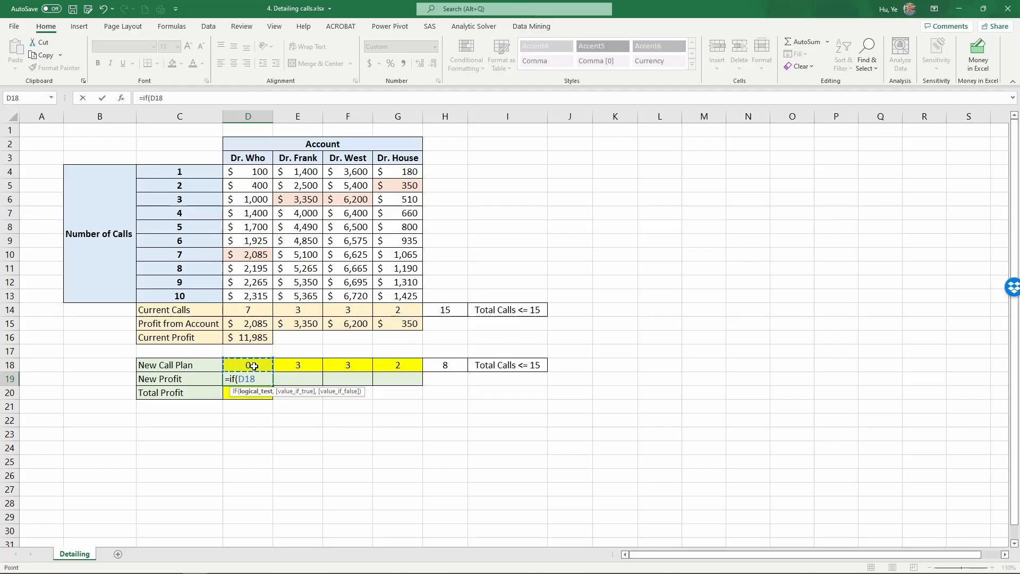
pyautogui.write('>')
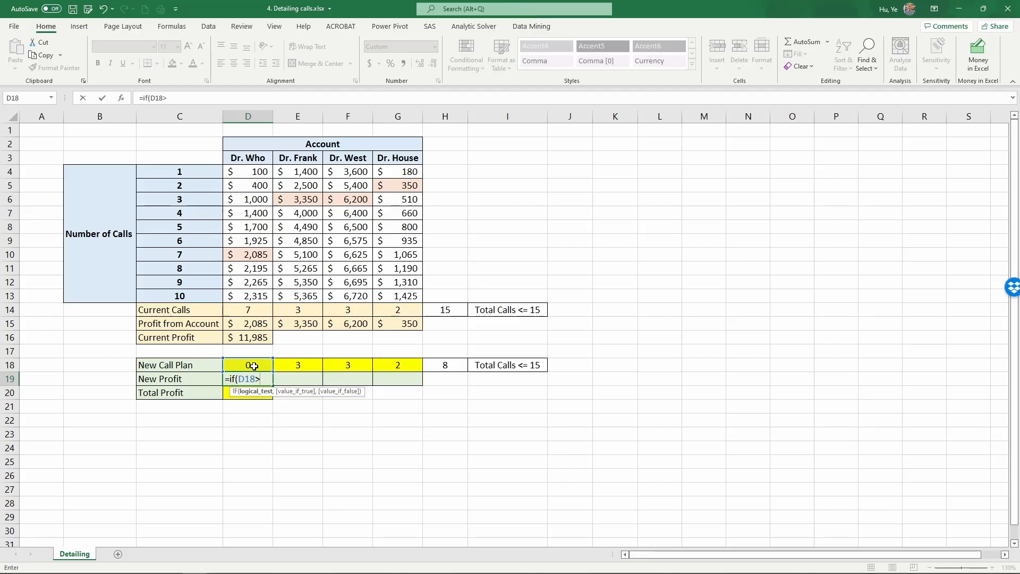
pyautogui.write('0,')
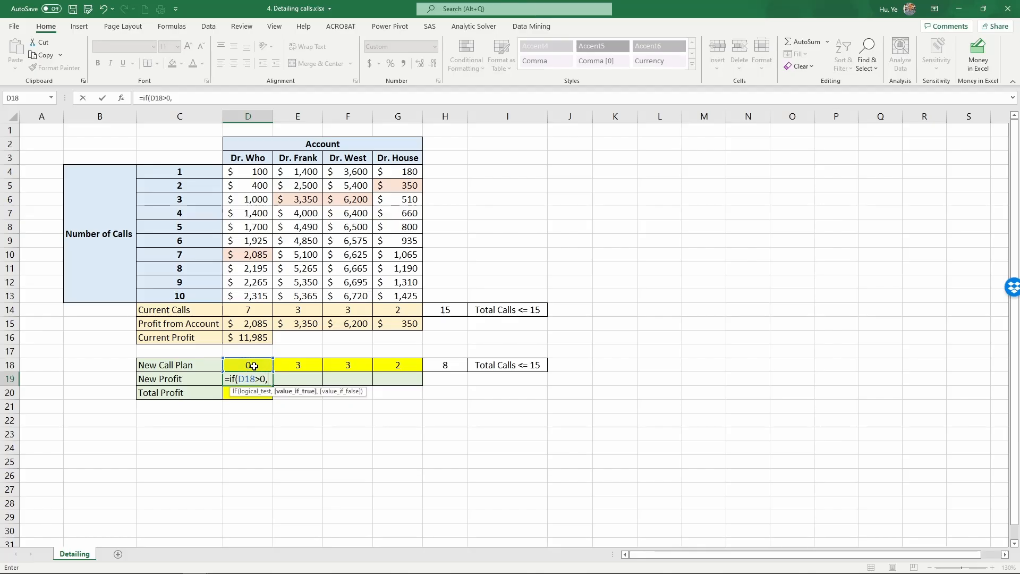
pyautogui.write('in')
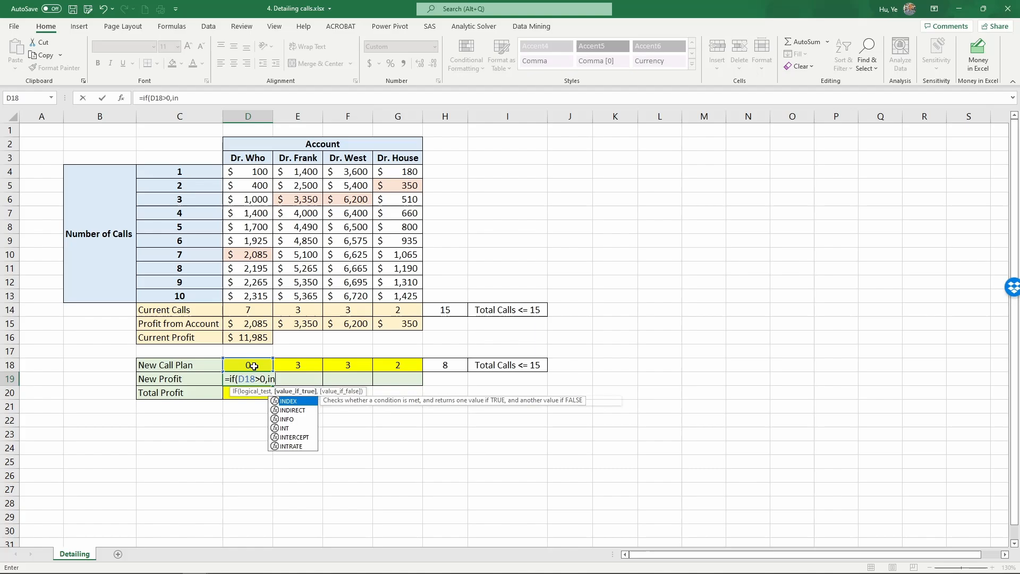
pyautogui.write('dex')
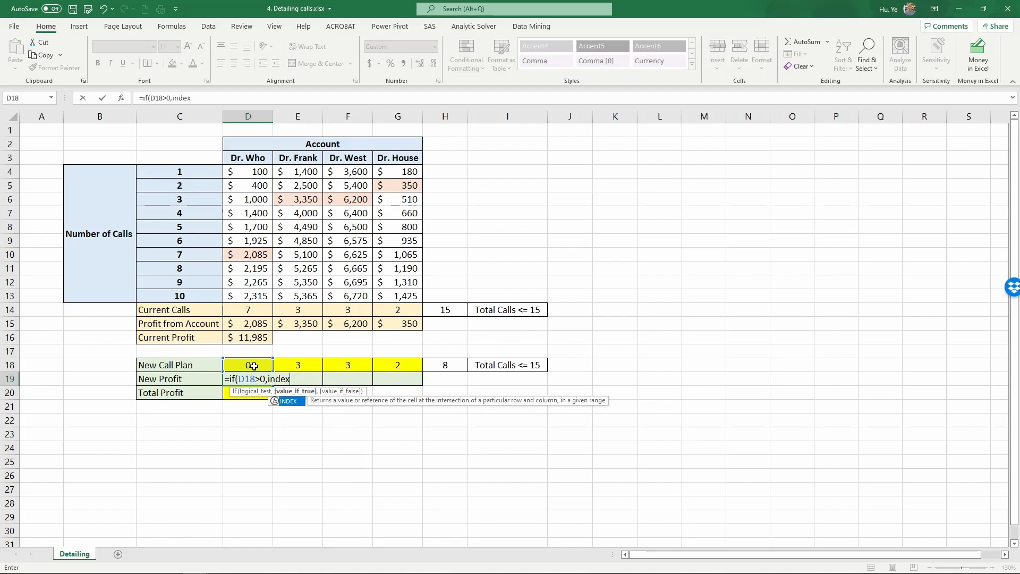
pyautogui.write('(')
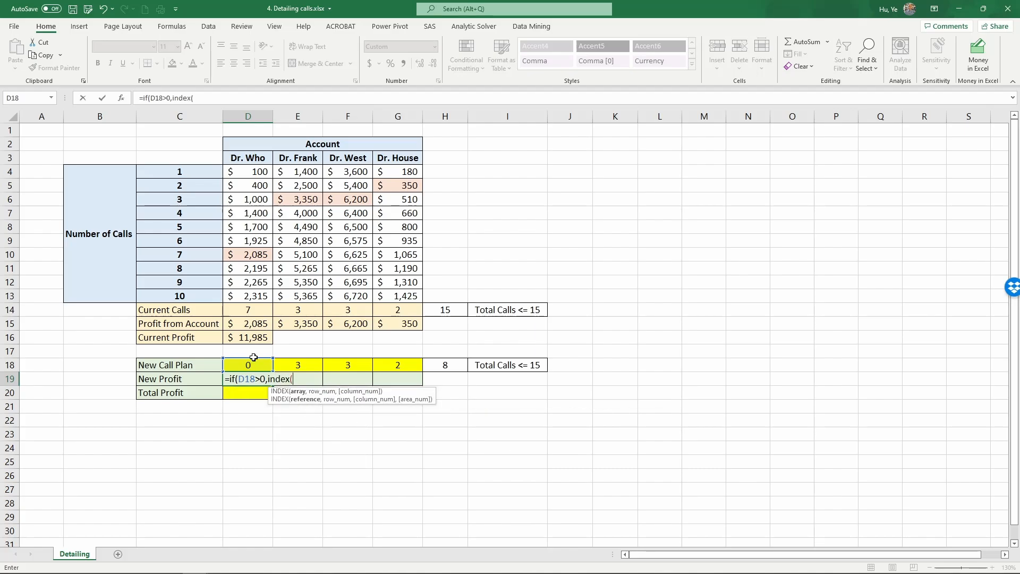
pyautogui.moveTo(247, 171); pyautogui.dragTo(248, 295)
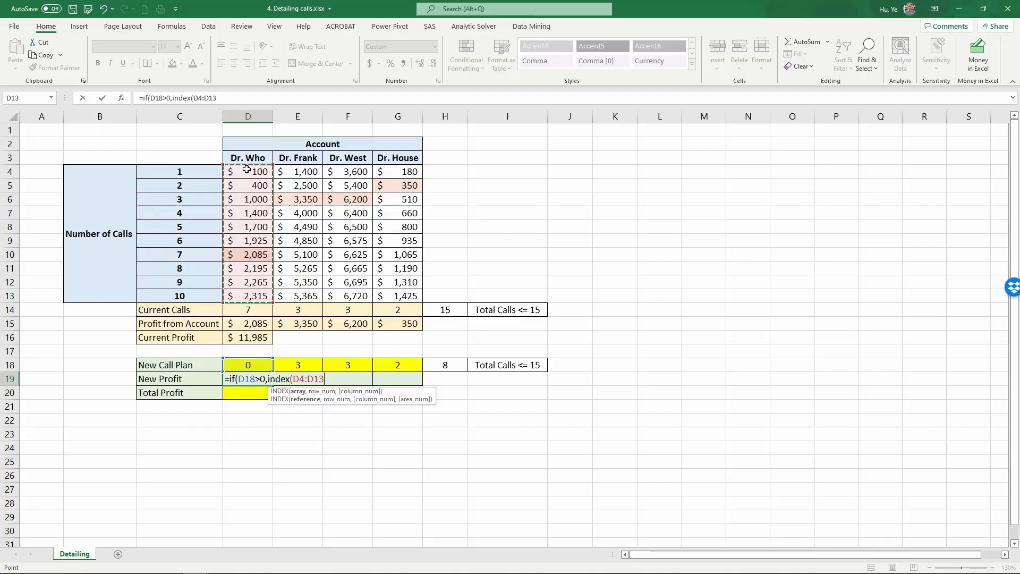
# - Complete =IF(D18>0,INDEX(D4:D13,D18),0) and fill it across to G19 ($0, $3,350, $6,200, $350)
pyautogui.write(',')
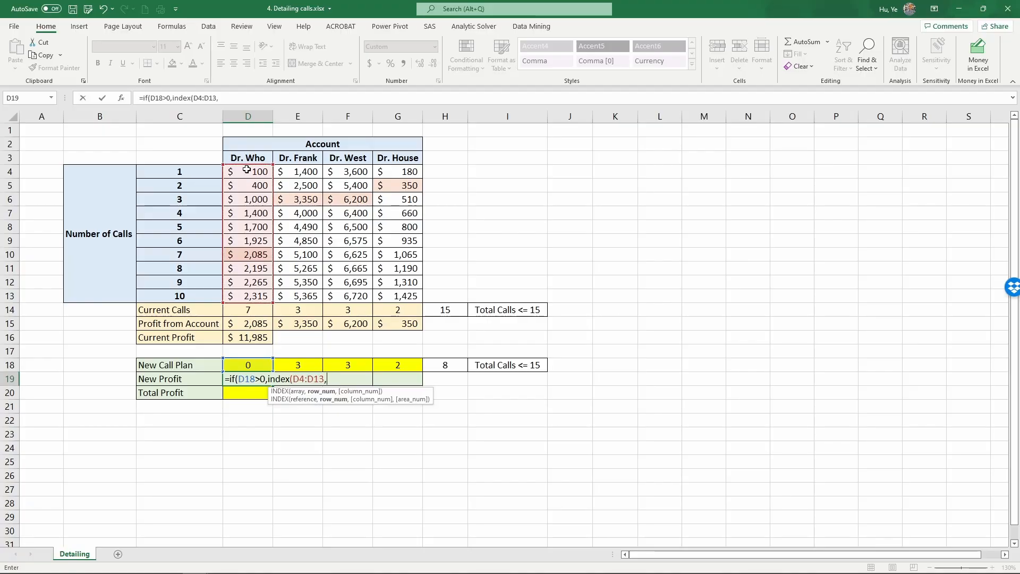
pyautogui.click(246, 364)
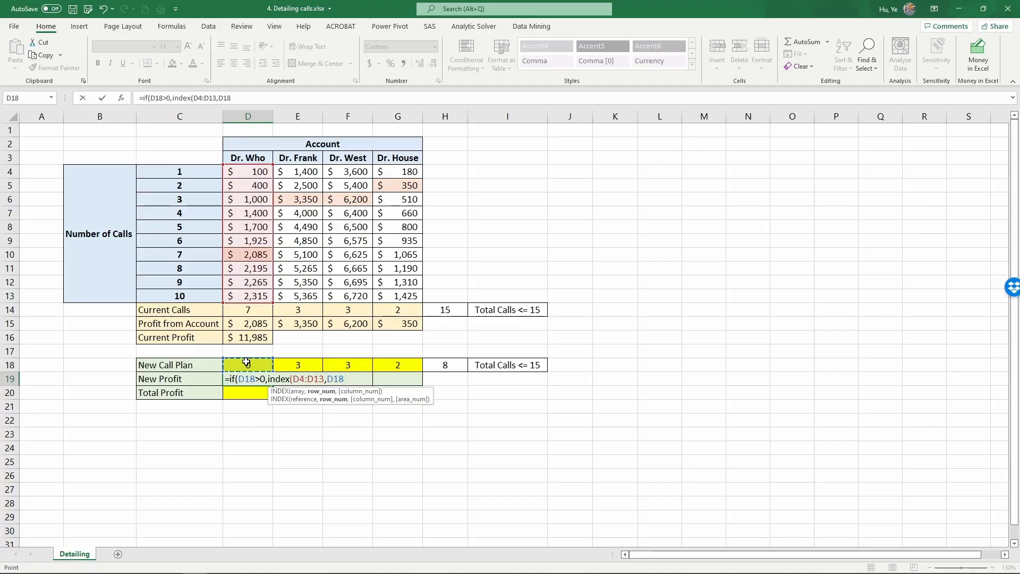
pyautogui.write(')')
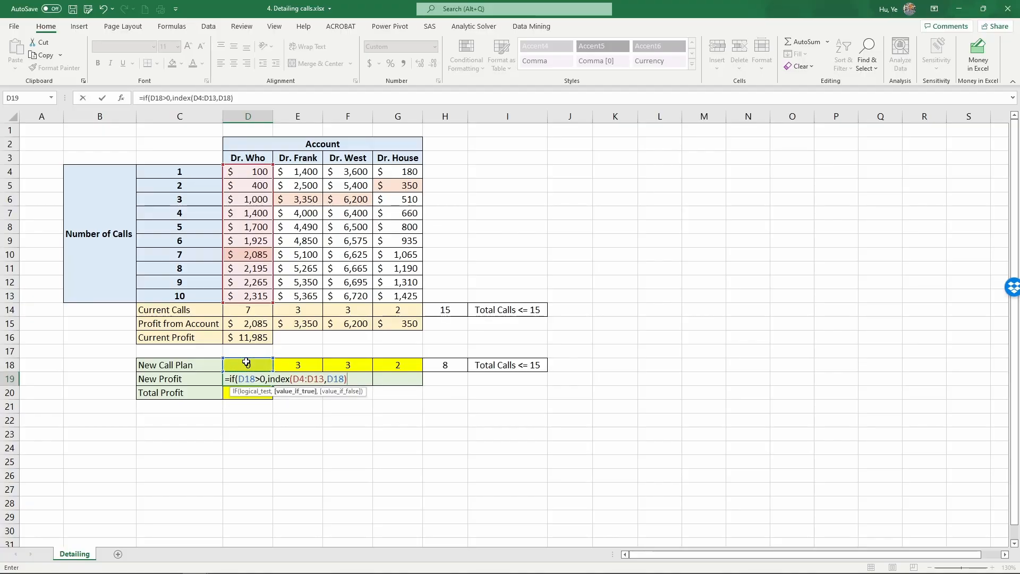
pyautogui.write(',')
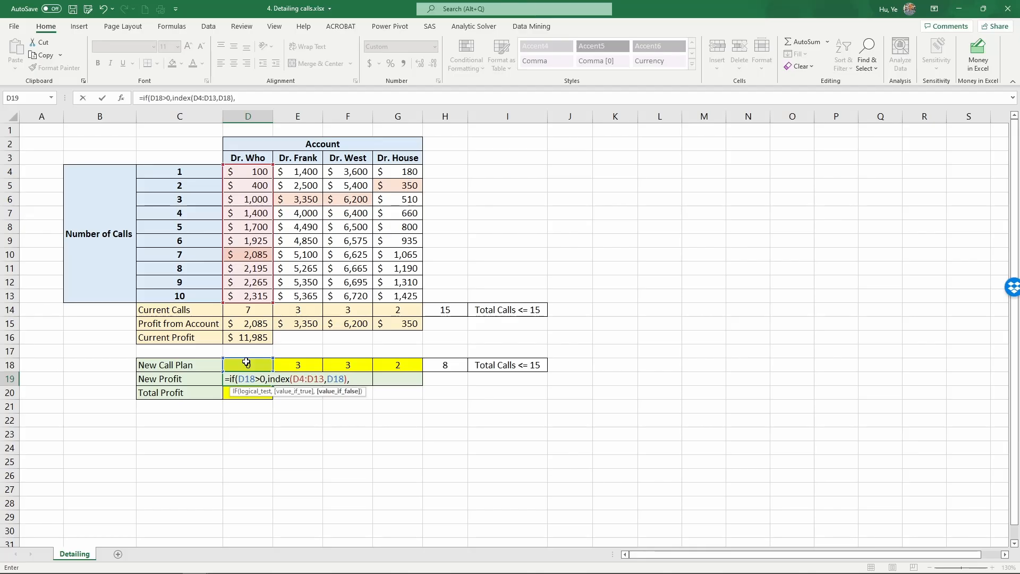
pyautogui.write('0)')
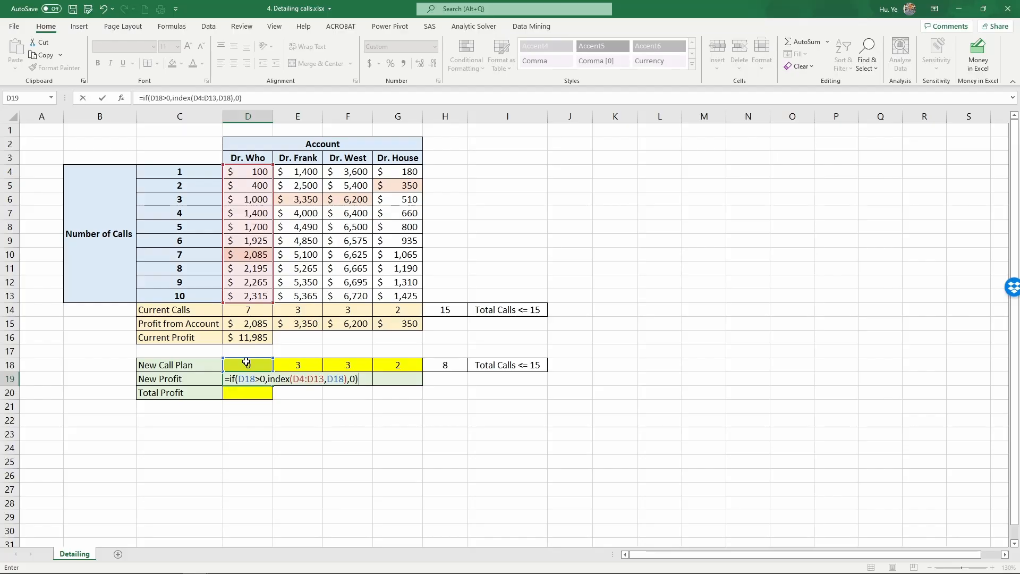
pyautogui.press('Enter')
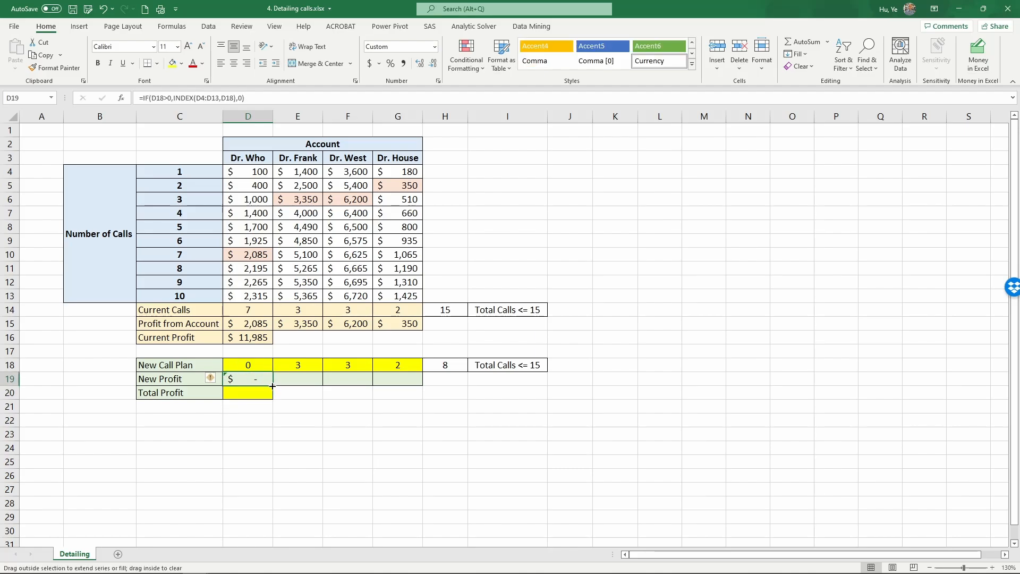
pyautogui.moveTo(248, 378); pyautogui.dragTo(397, 378)
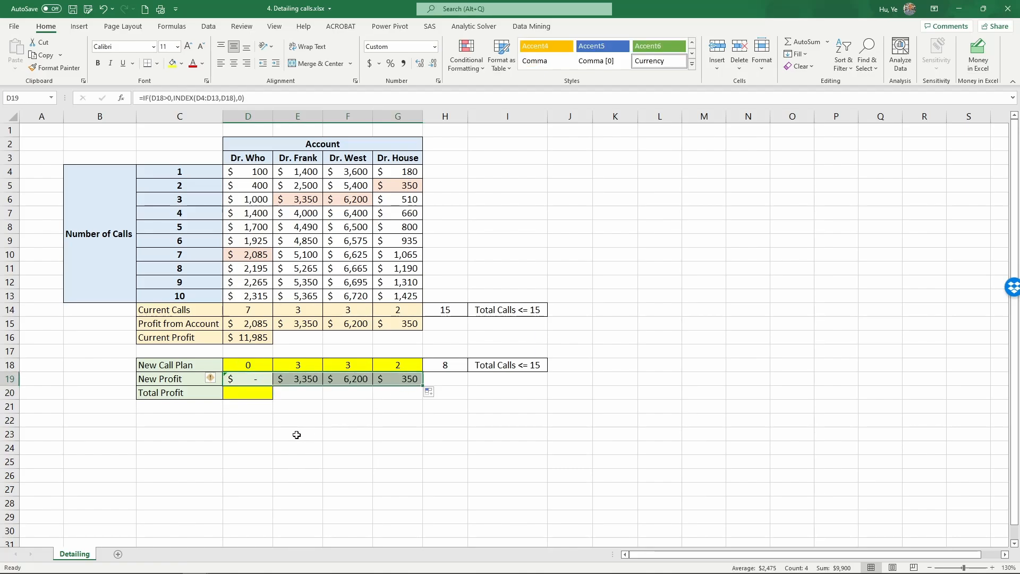
pyautogui.click(247, 393)
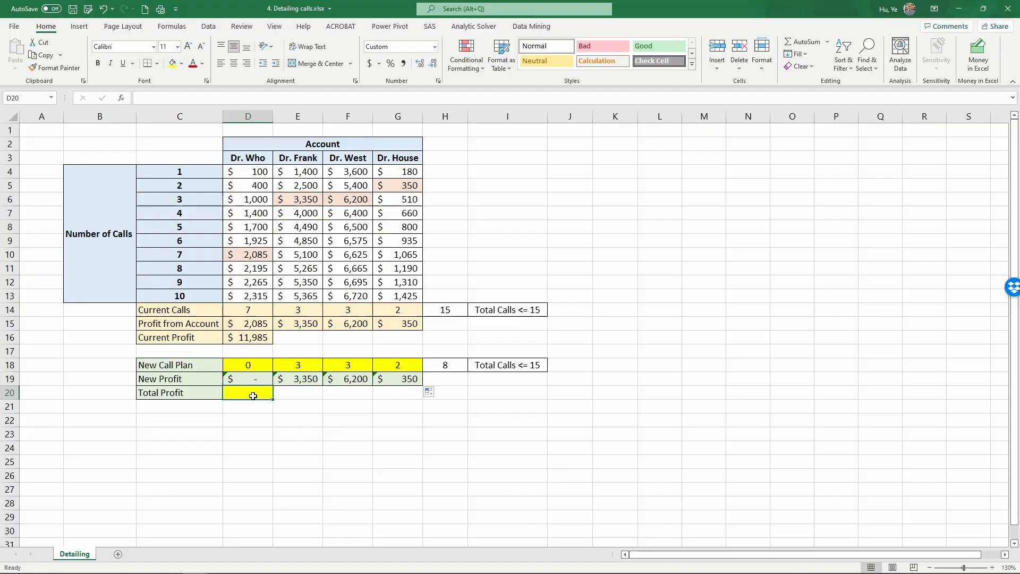
# - Enter =SUM(D19:G19) in D20 so Total Profit shows $9,900
pyautogui.write('=sum')
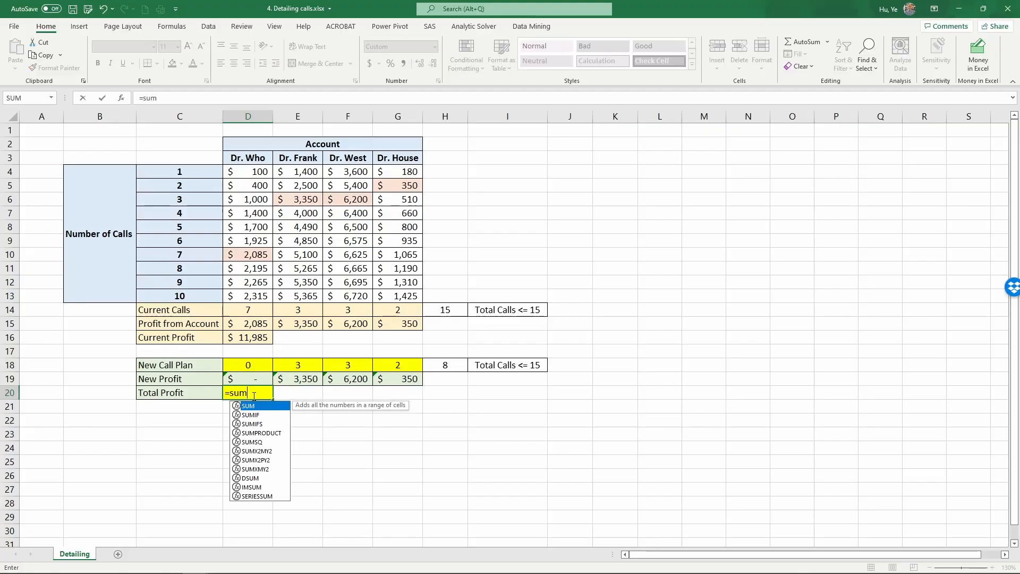
pyautogui.moveTo(248, 378); pyautogui.dragTo(298, 379)
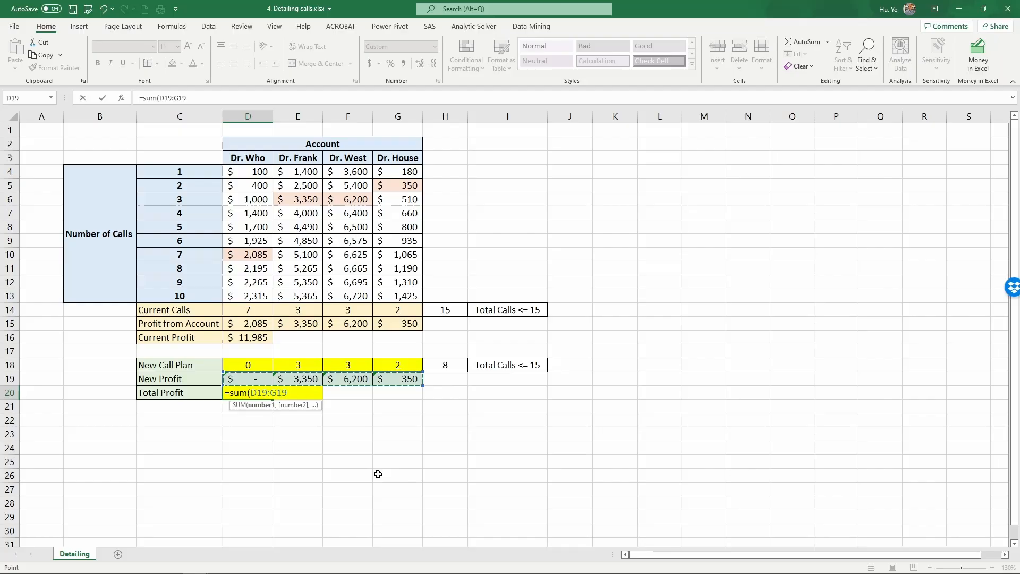
pyautogui.press('Enter')
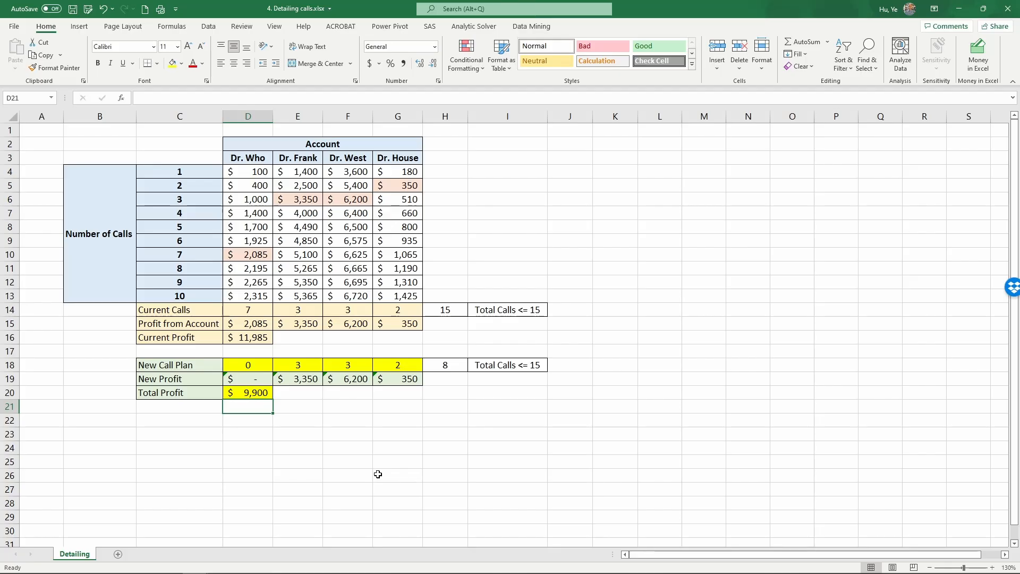
pyautogui.moveTo(308, 362)
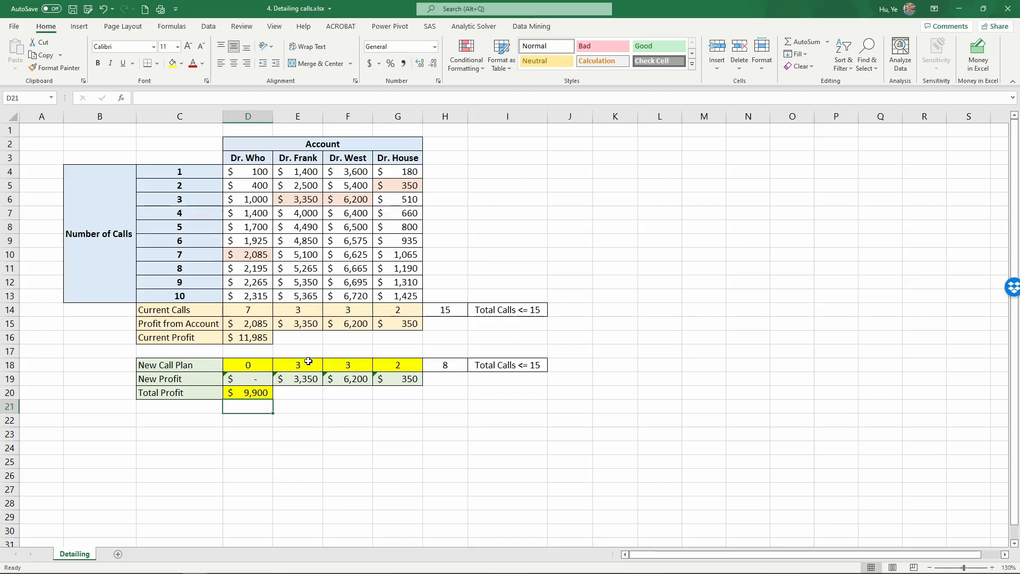
# - Set Dr. House's plan to 10 and Dr. West's to 2, giving 15 calls and $10,175 Total Profit
pyautogui.click(444, 364)
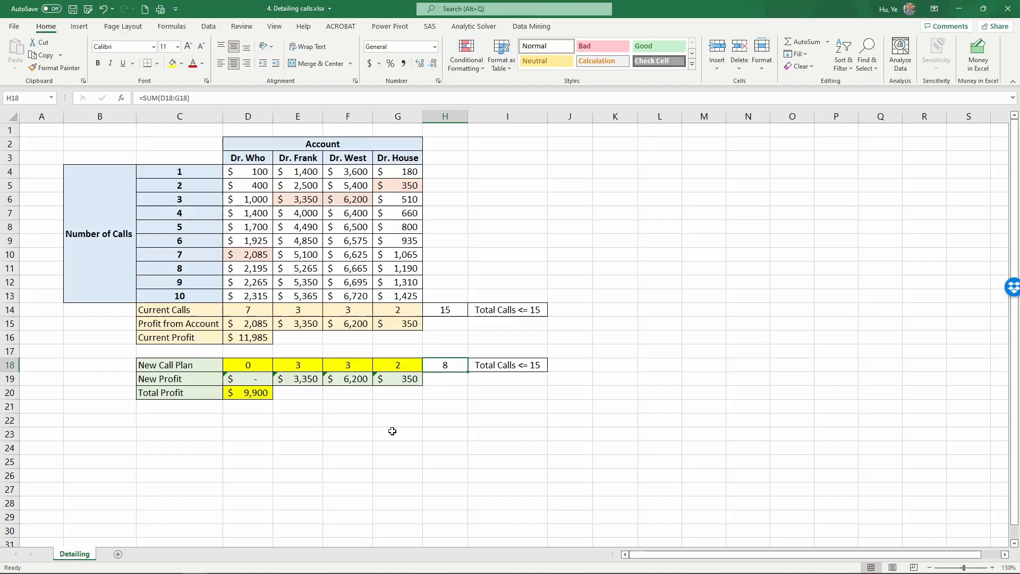
pyautogui.moveTo(390, 380)
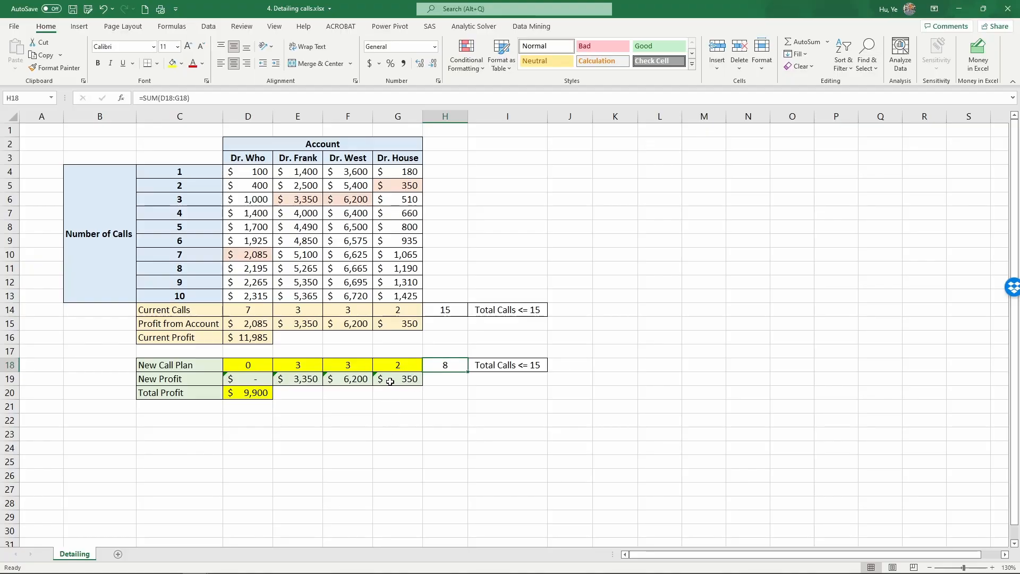
pyautogui.click(397, 366)
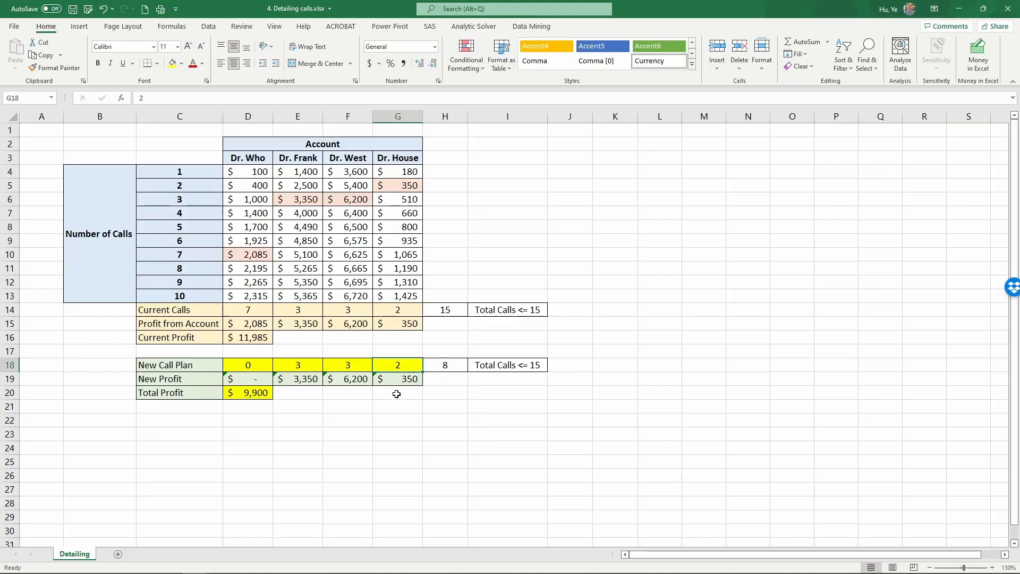
pyautogui.write('10')
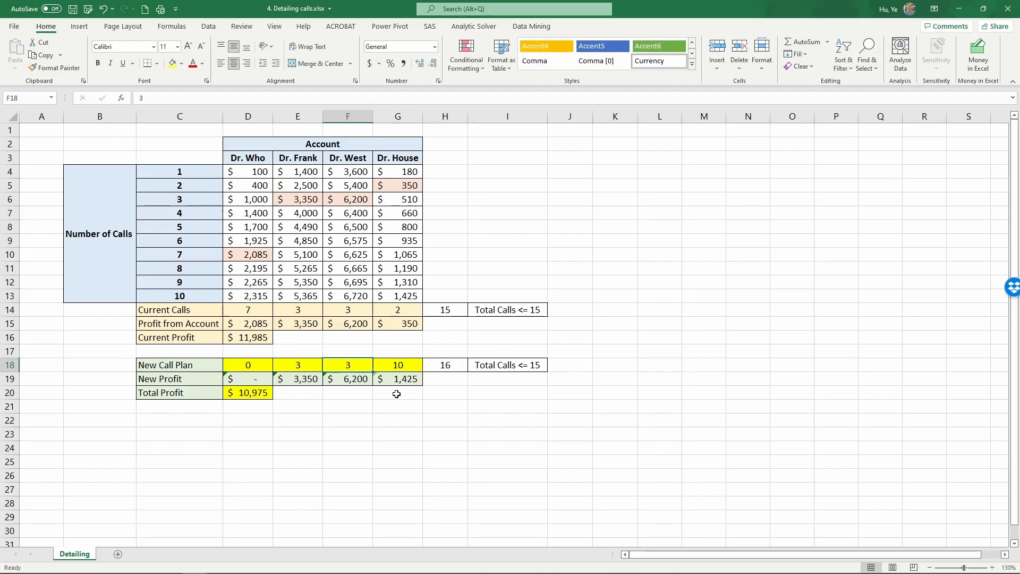
pyautogui.write('2')
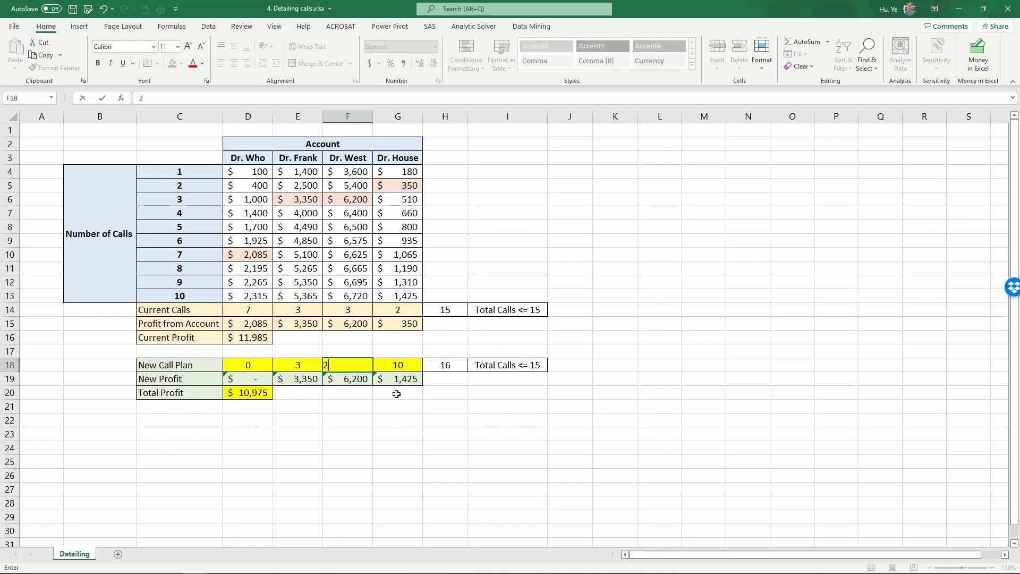
pyautogui.press('Enter')
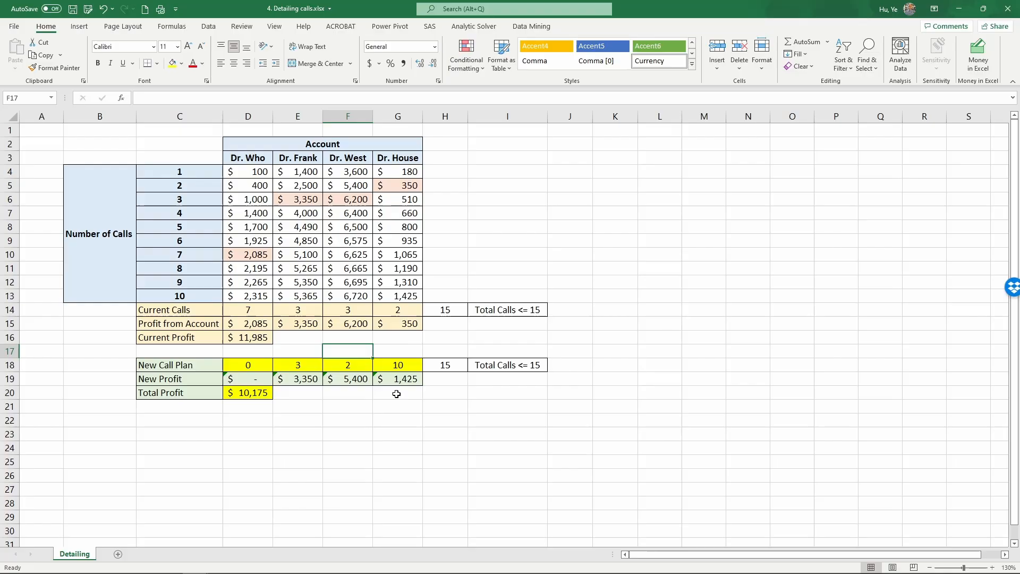
pyautogui.moveTo(373, 389)
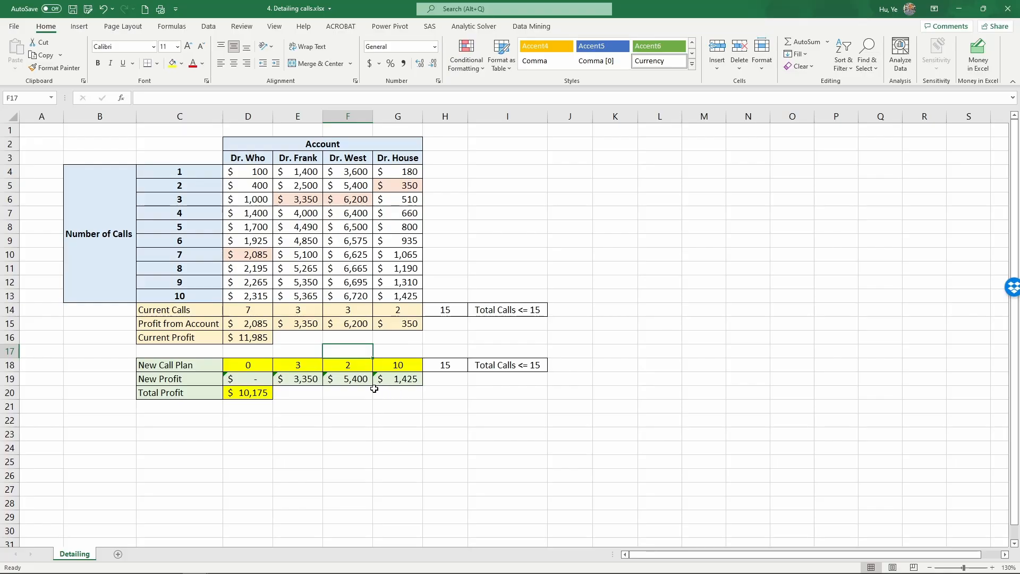
pyautogui.click(247, 393)
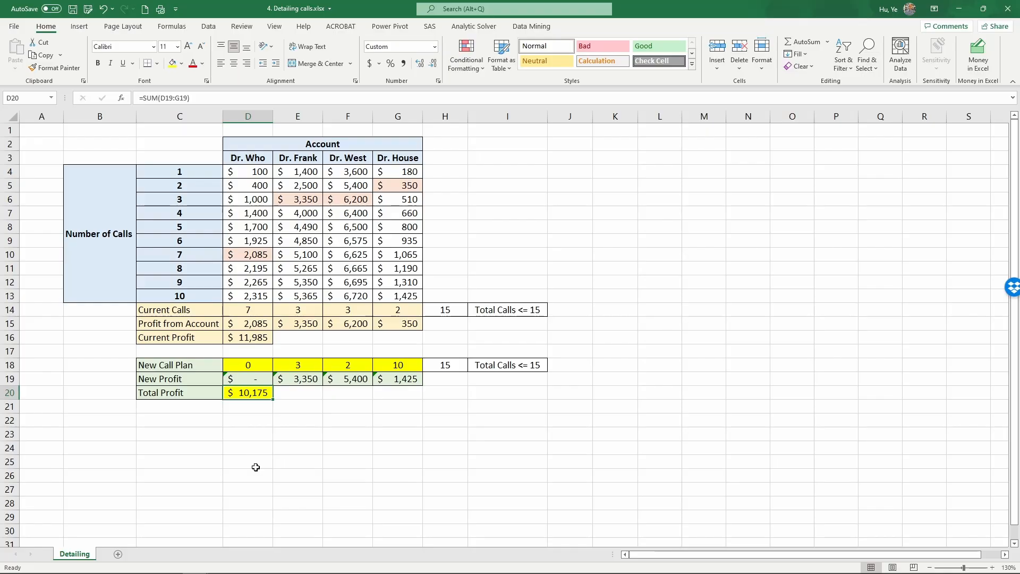
pyautogui.click(208, 26)
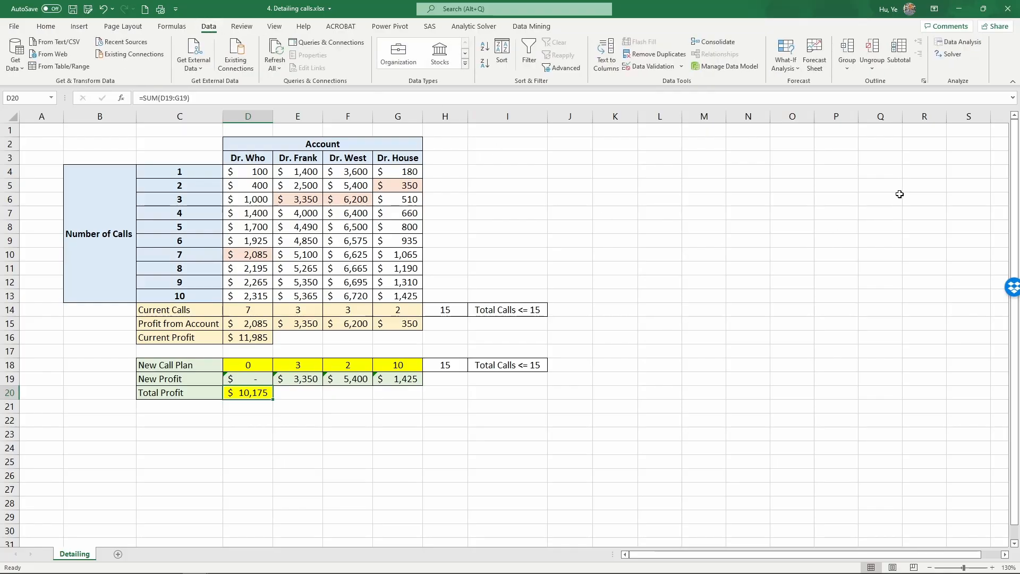
# - Set Solver to maximise Total Profit $D$20 by changing the New Call Plan cells D18:G18
pyautogui.click(954, 53)
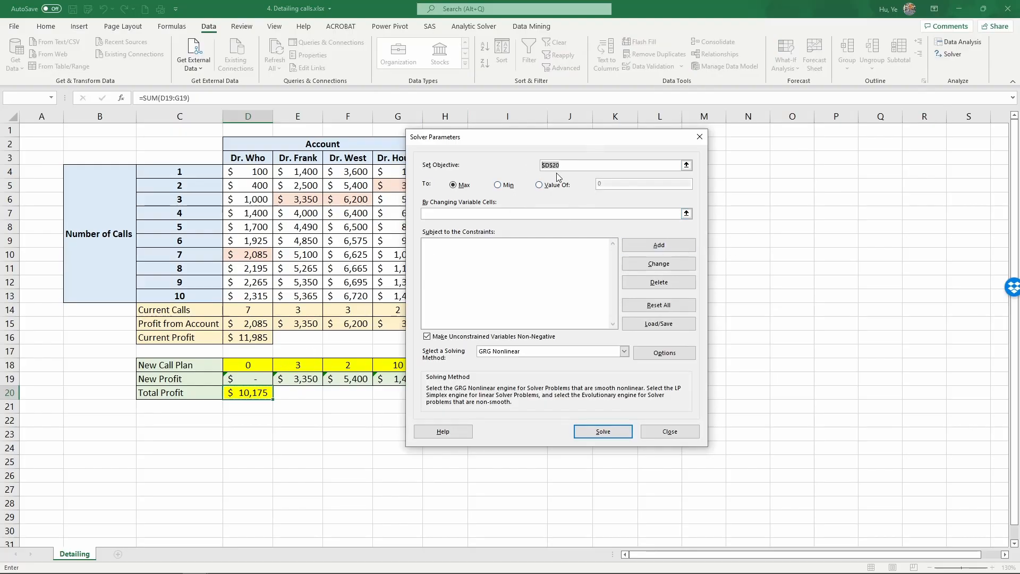
pyautogui.click(247, 393)
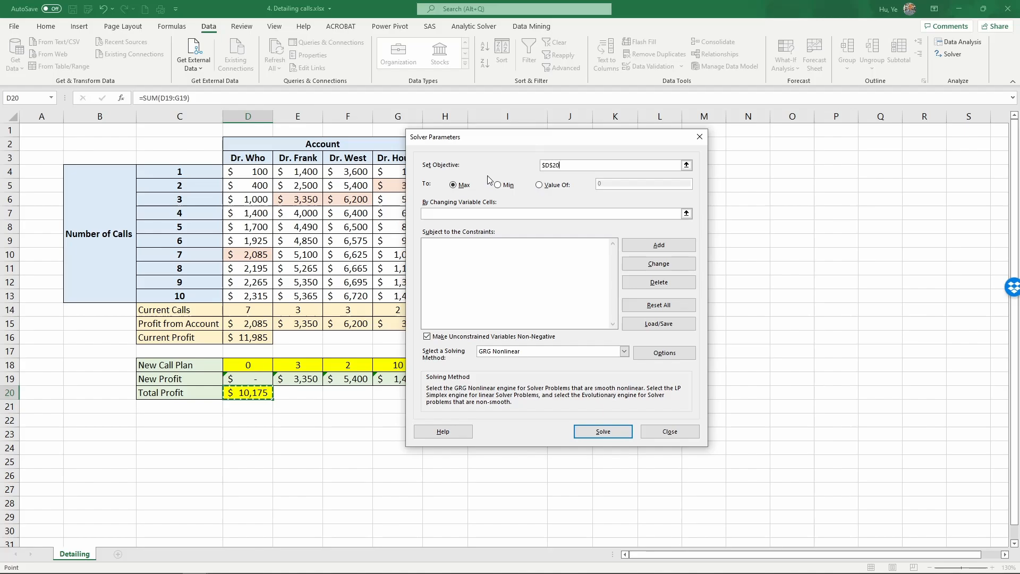
pyautogui.click(553, 213)
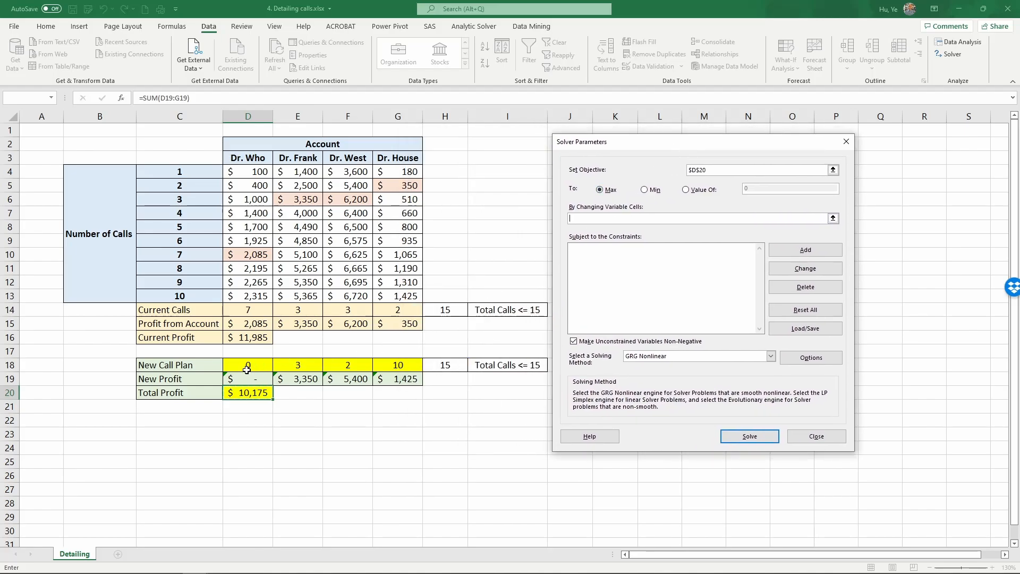
pyautogui.moveTo(248, 364); pyautogui.dragTo(397, 365)
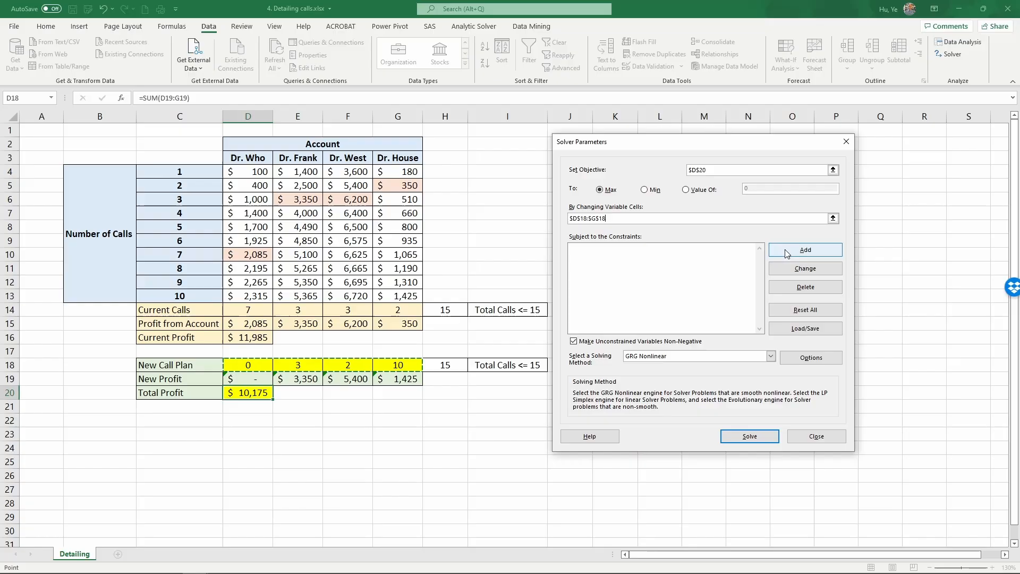
pyautogui.click(805, 250)
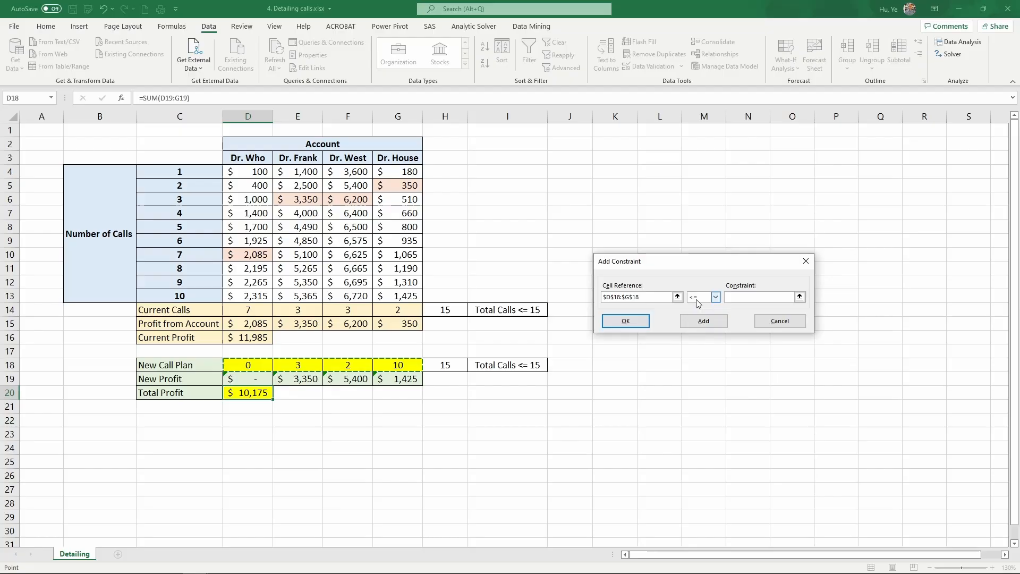
# - Add constraints keeping $D$18:$G$18 at most 15 and at least 0
pyautogui.write('1')
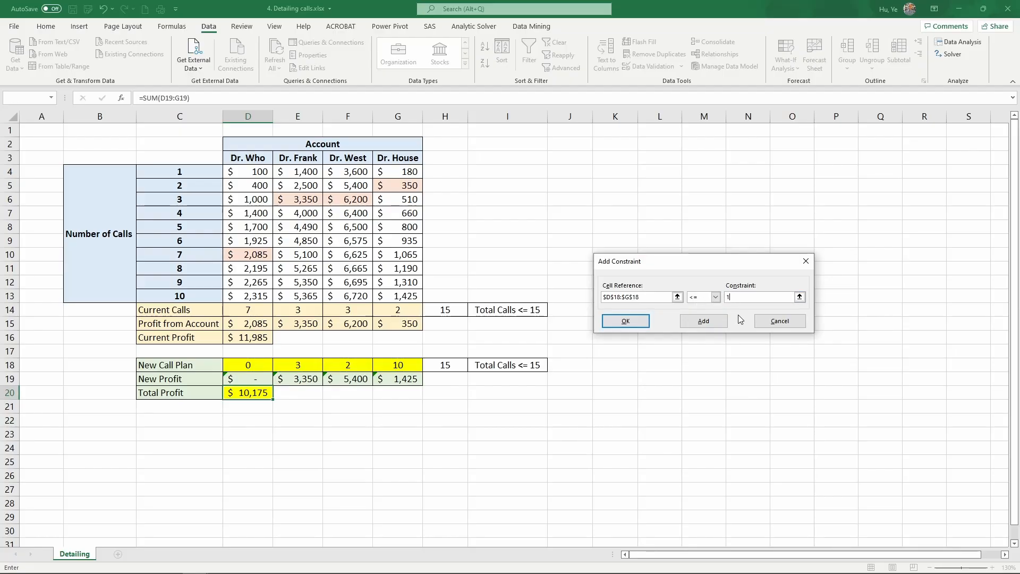
pyautogui.write('5')
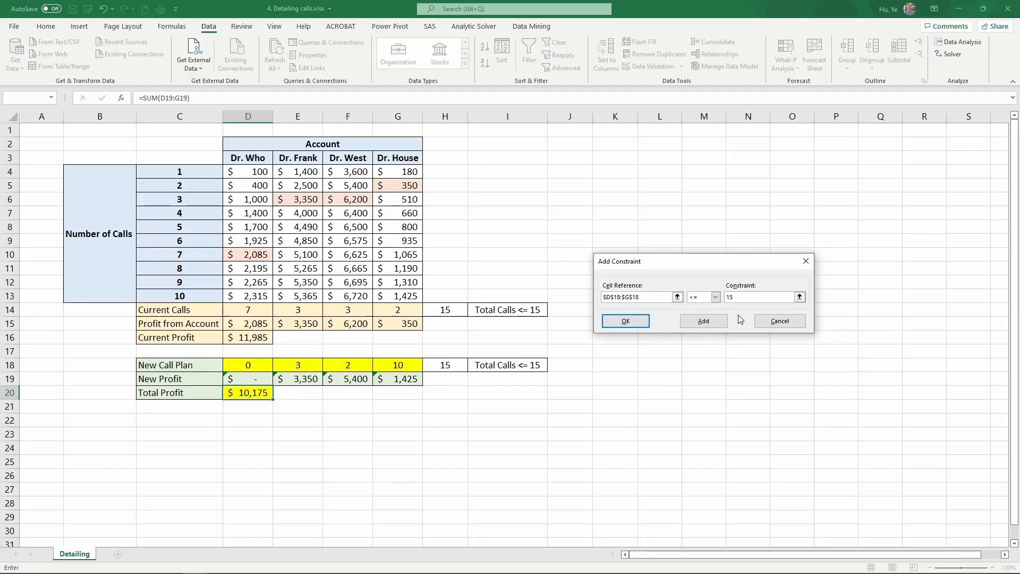
pyautogui.click(704, 321)
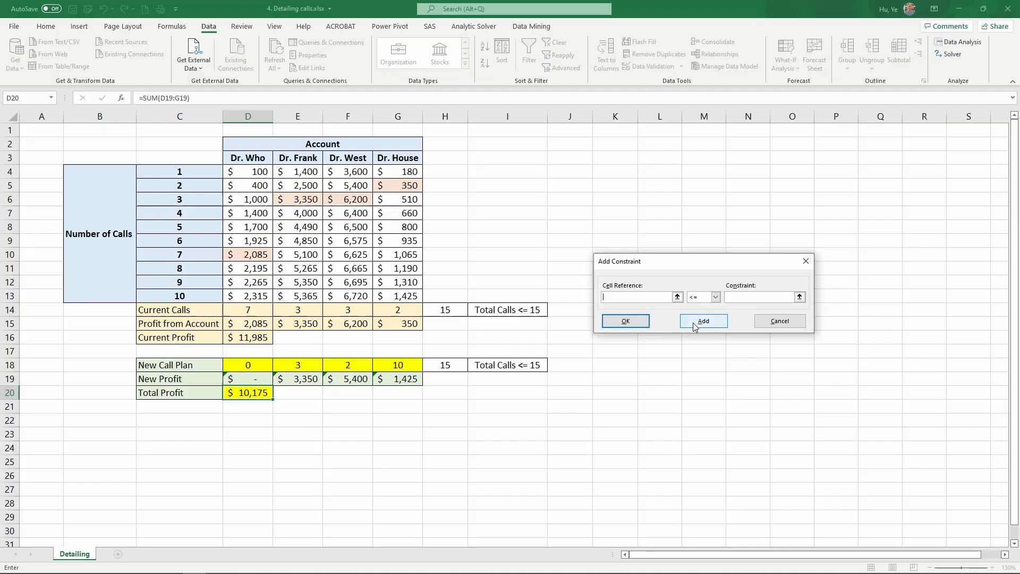
pyautogui.click(253, 364)
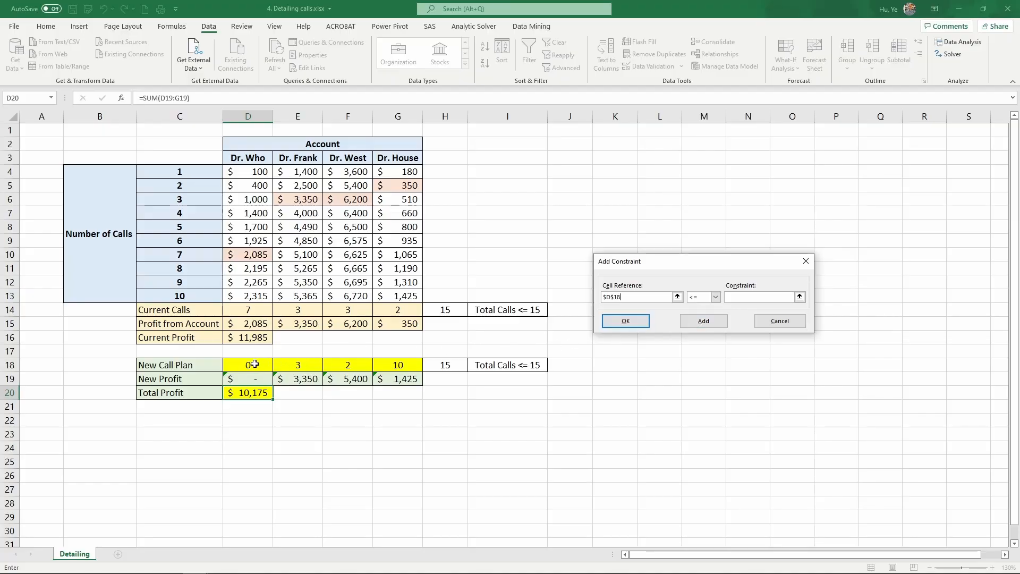
pyautogui.moveTo(248, 364); pyautogui.dragTo(397, 364)
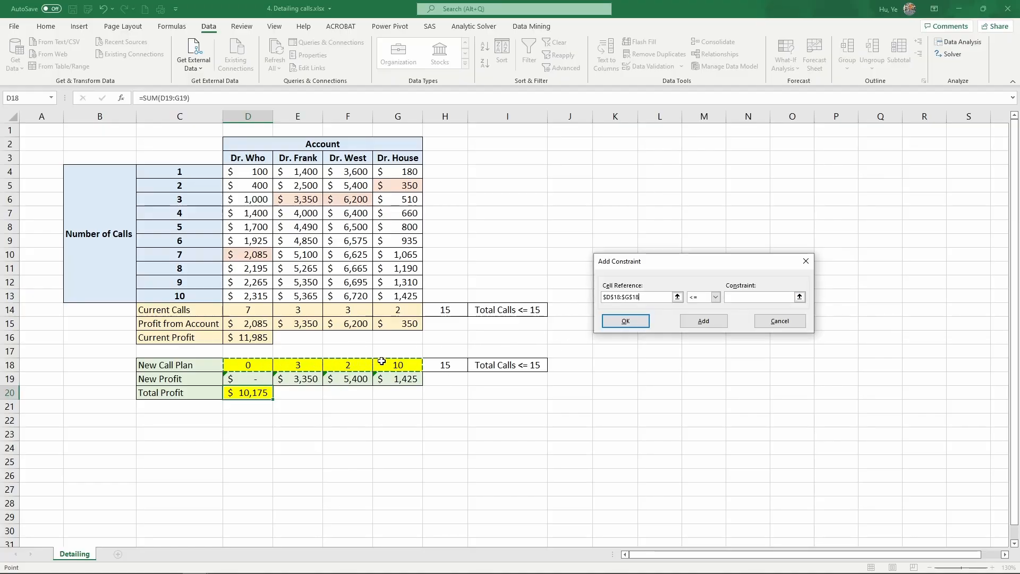
pyautogui.click(714, 296)
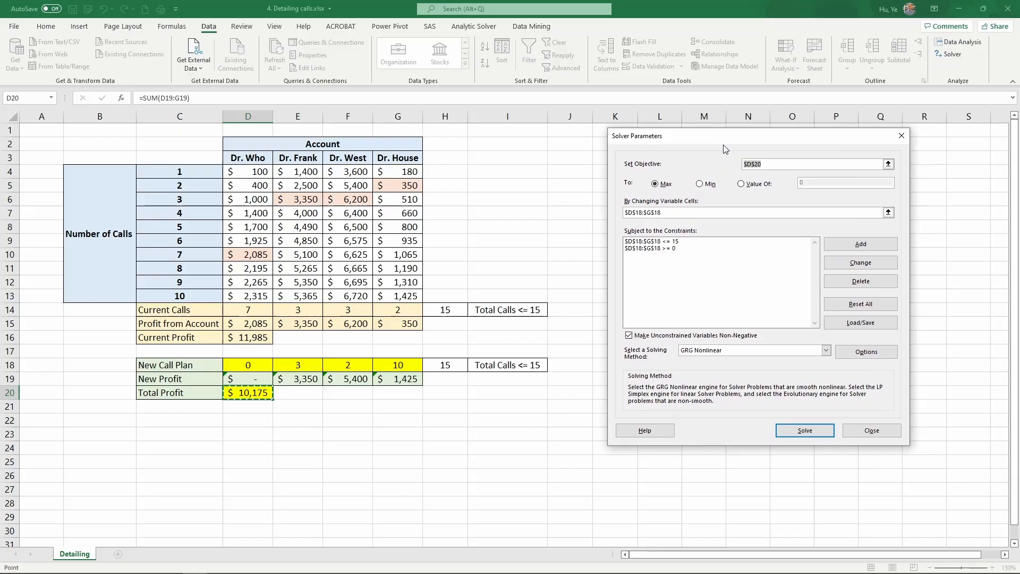
pyautogui.moveTo(665, 204)
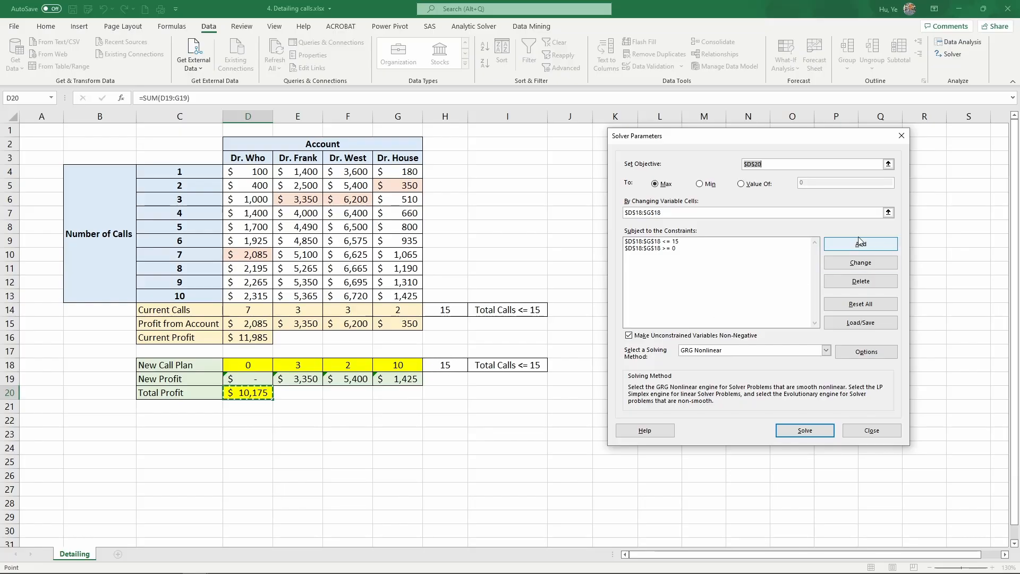
# - Add a constraint capping total new calls $H$18 at 15
pyautogui.click(861, 244)
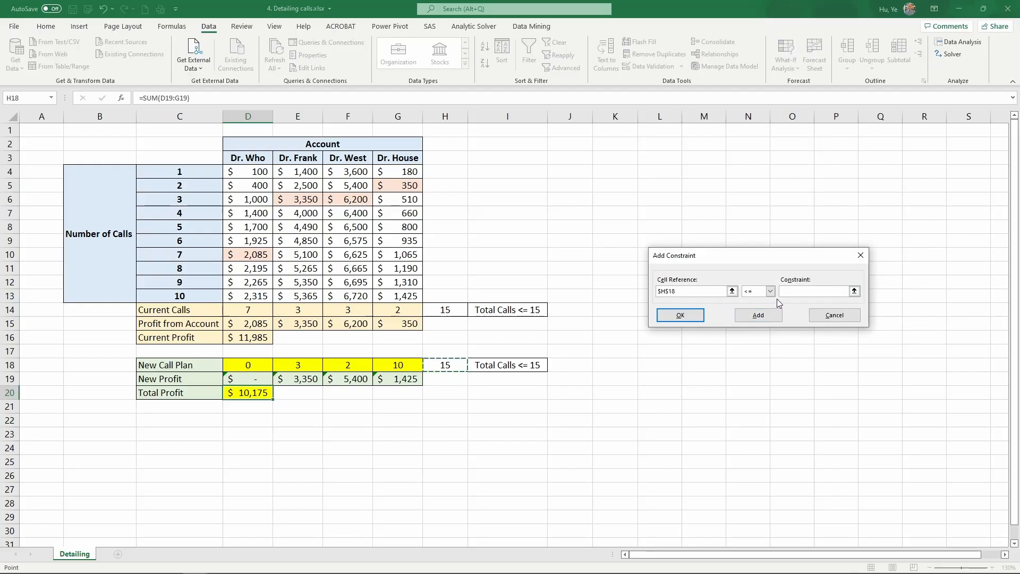
pyautogui.write('15')
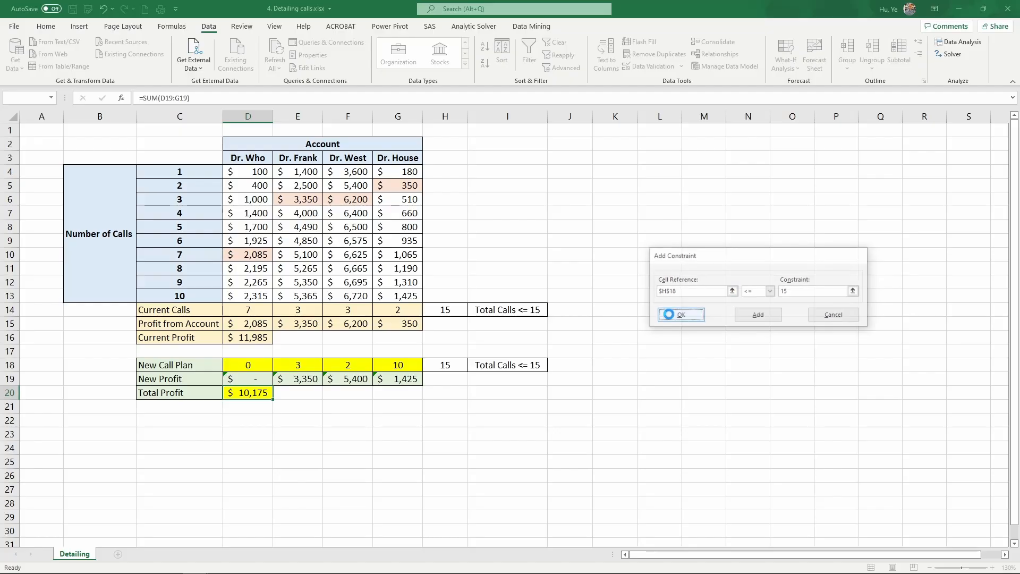
pyautogui.click(679, 314)
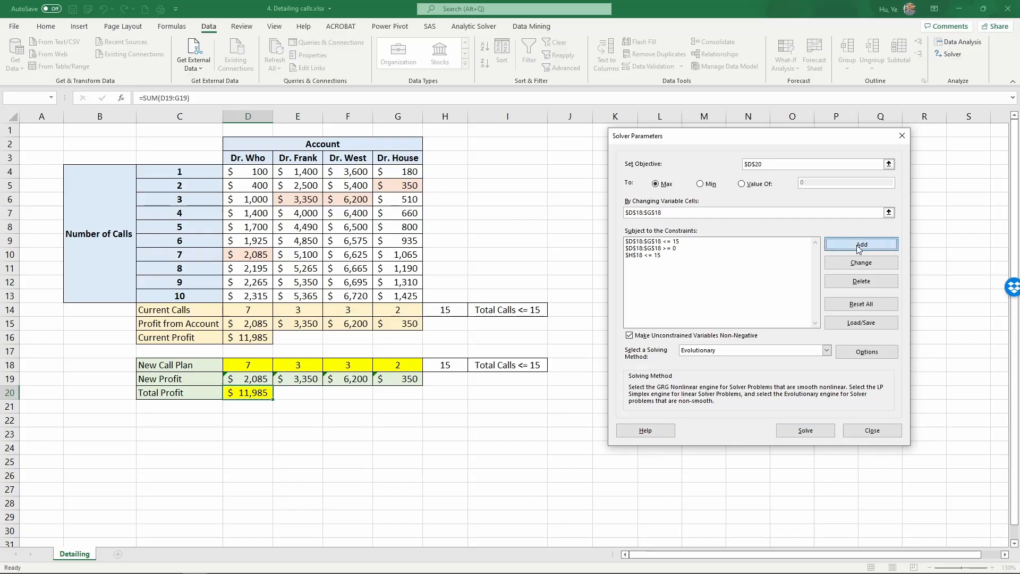
# - Add a Solver constraint requiring the new call plan cells D18:G18 to be integers
pyautogui.click(861, 244)
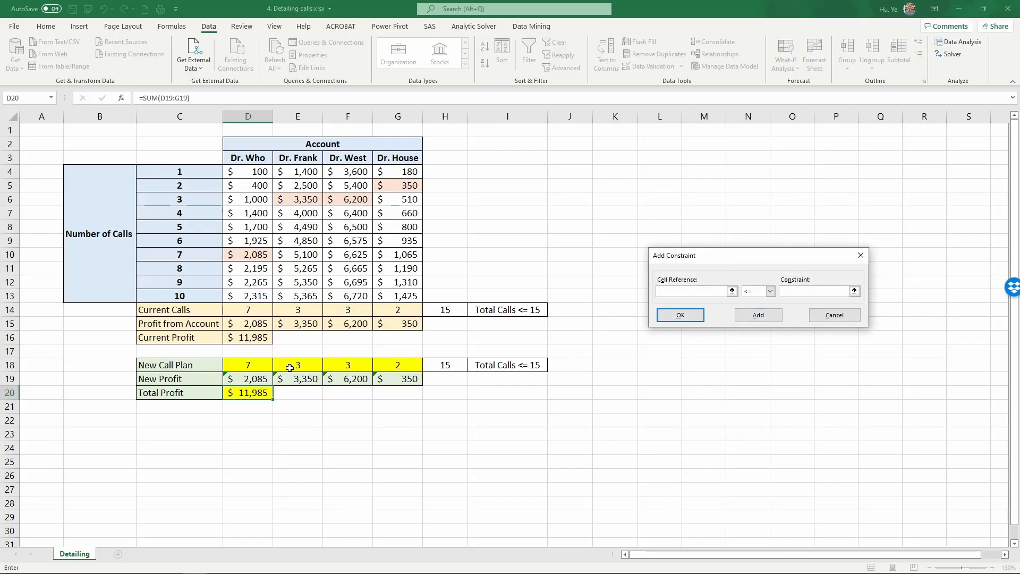
pyautogui.moveTo(248, 364); pyautogui.dragTo(397, 365)
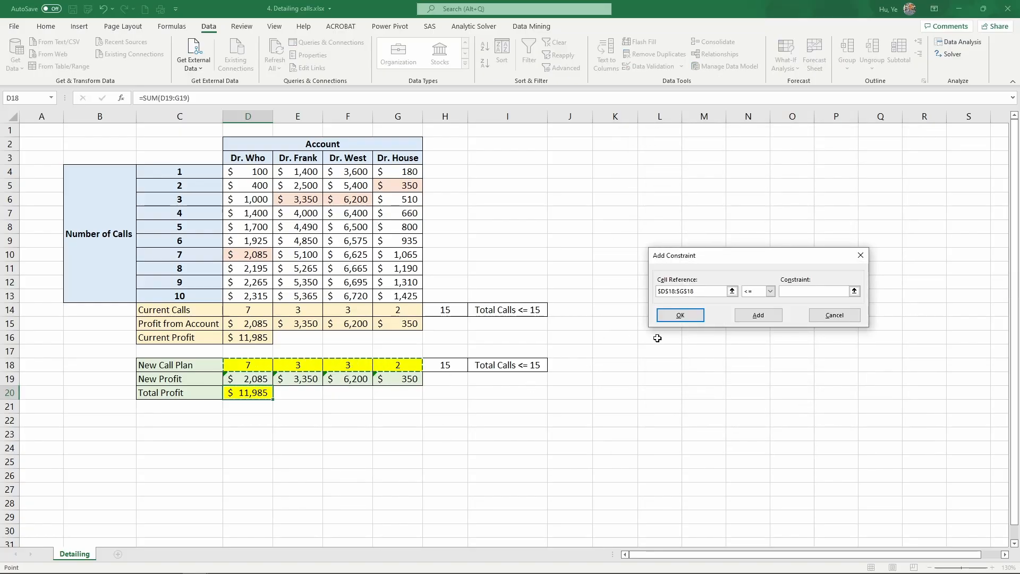
pyautogui.click(769, 291)
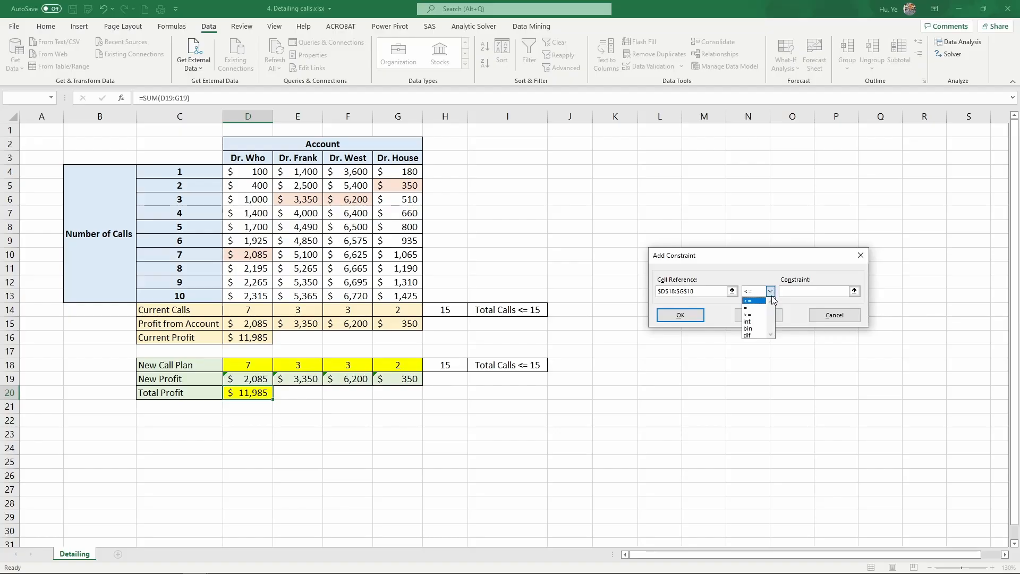
pyautogui.click(745, 321)
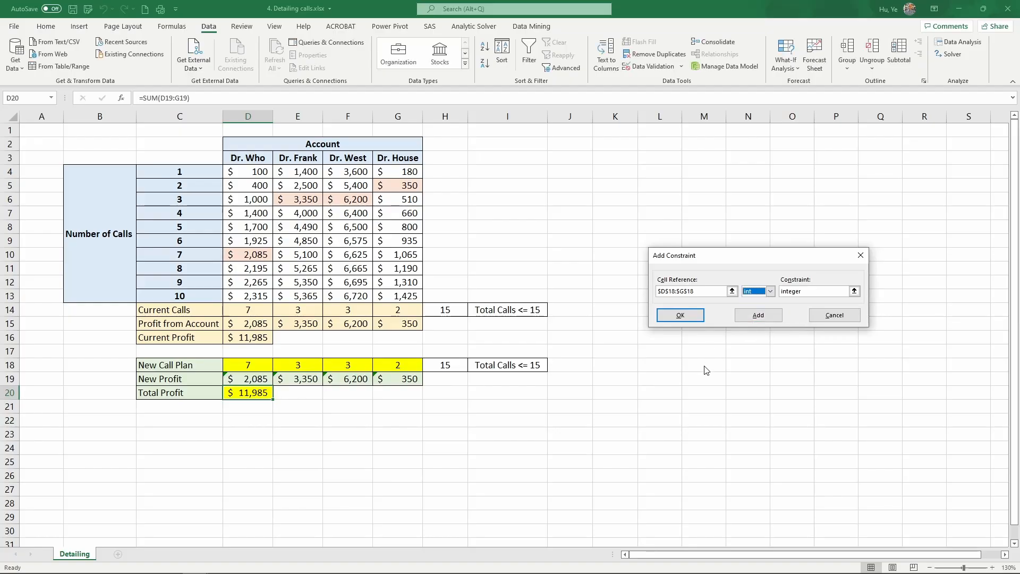
pyautogui.click(679, 315)
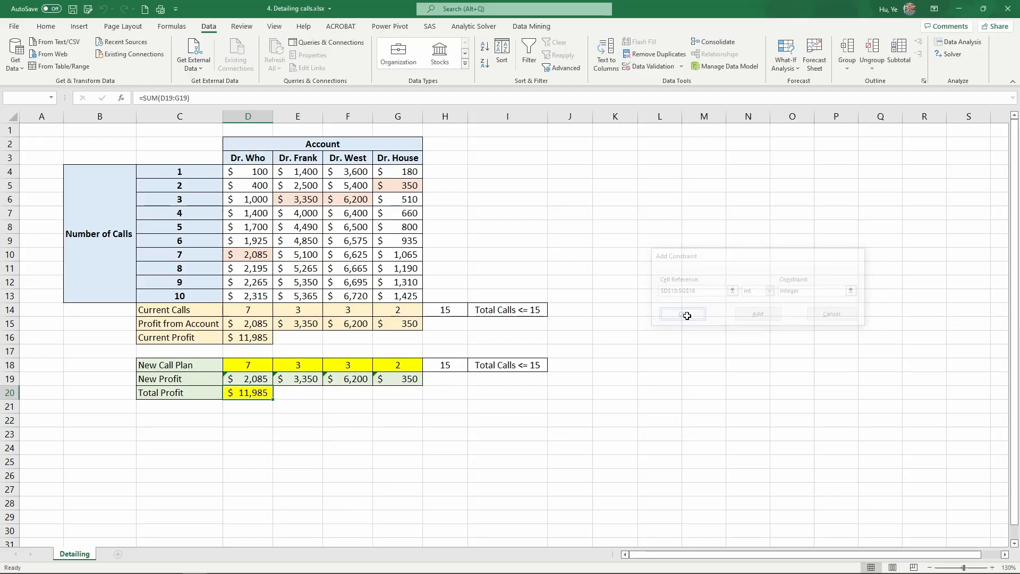
pyautogui.click(681, 313)
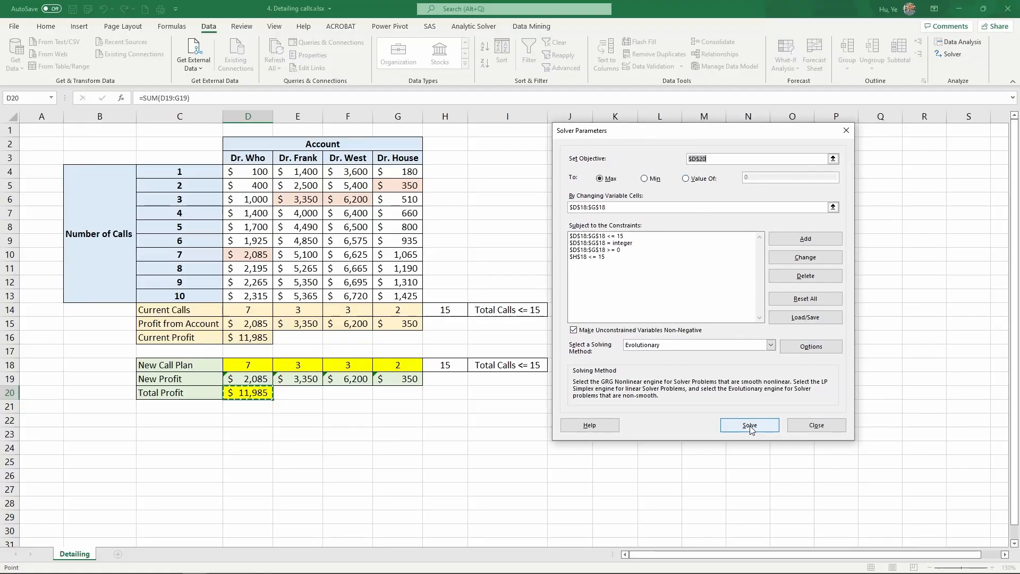
# - Run Solver and keep its solution: call plan 5, 7, 3, 0 with total profit $13,000
pyautogui.click(749, 424)
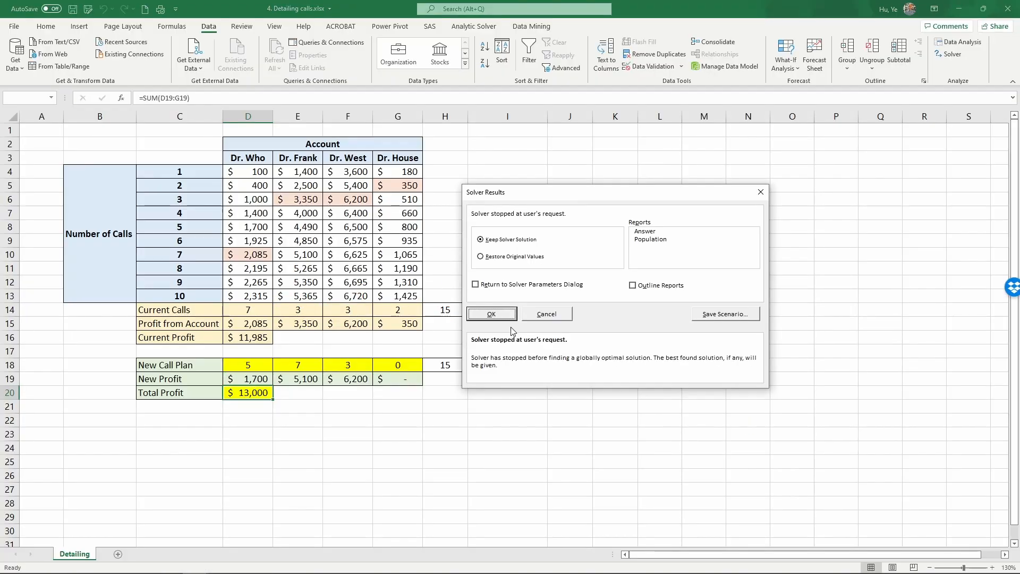
pyautogui.click(491, 314)
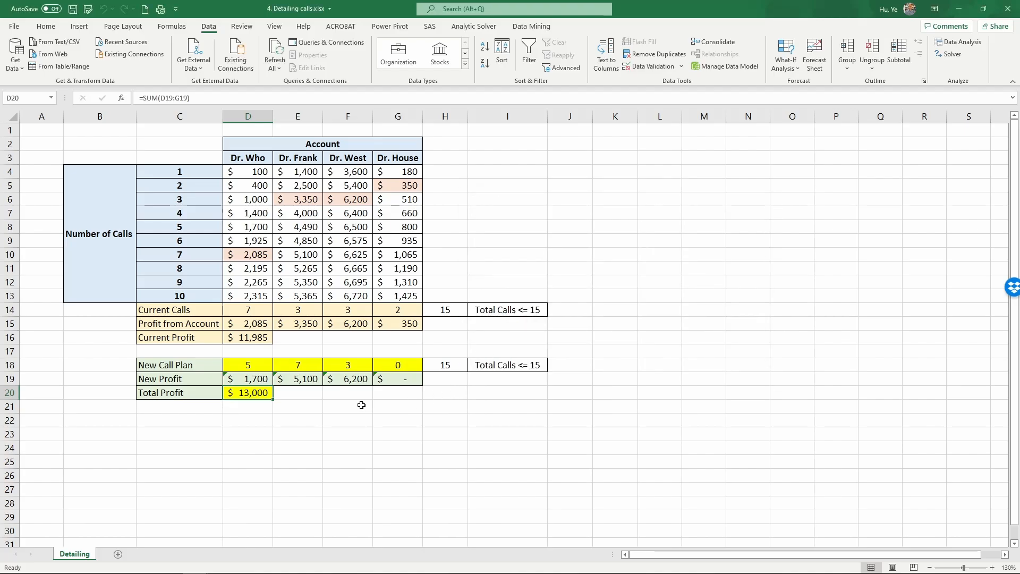
pyautogui.moveTo(291, 365)
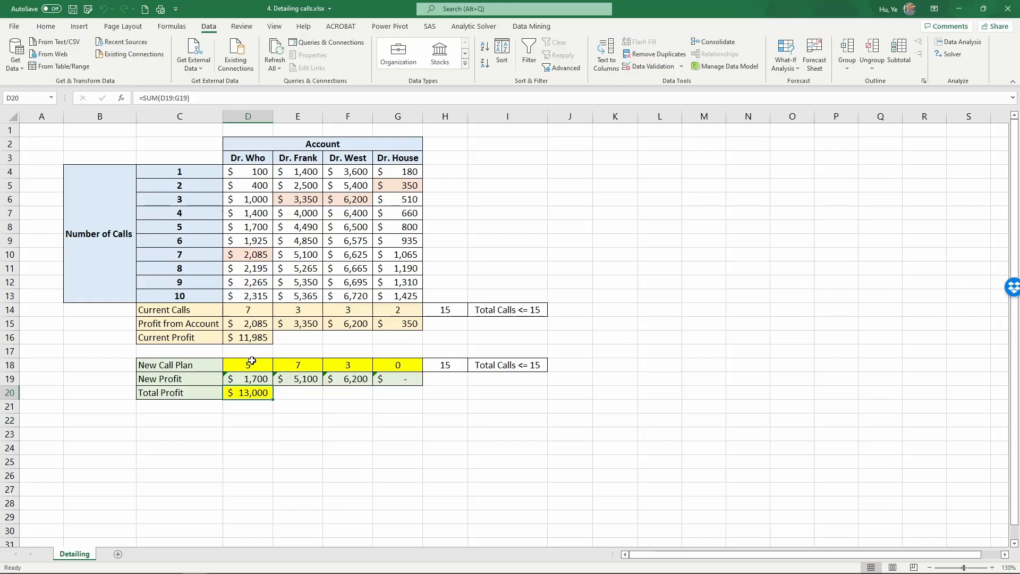
pyautogui.click(248, 364)
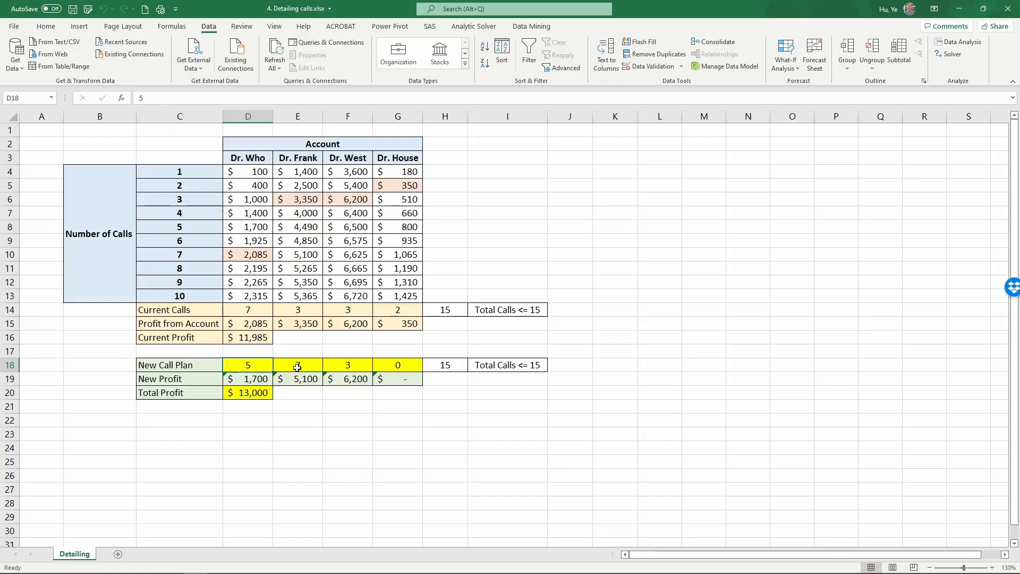
pyautogui.write('7')
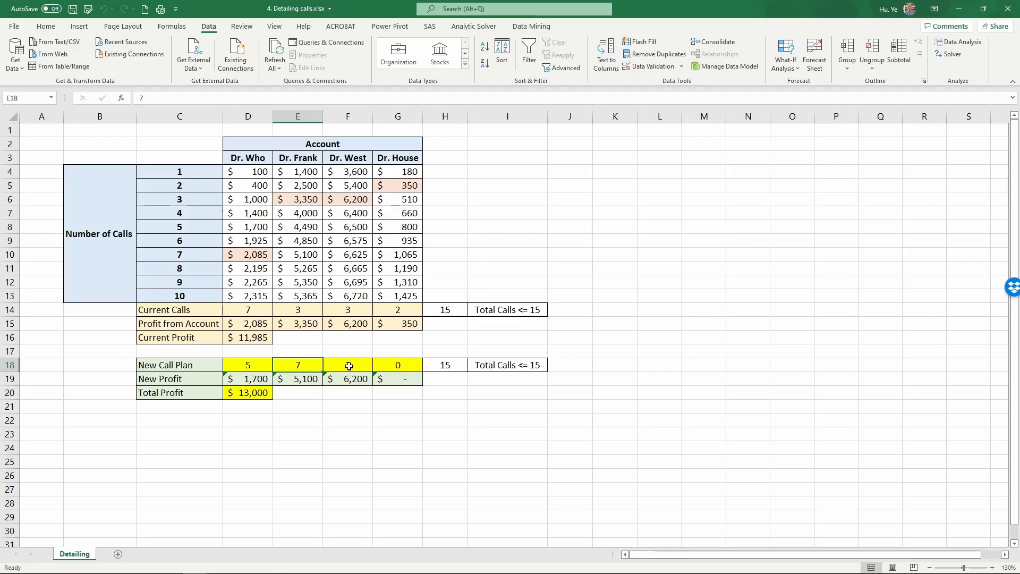
pyautogui.click(348, 364)
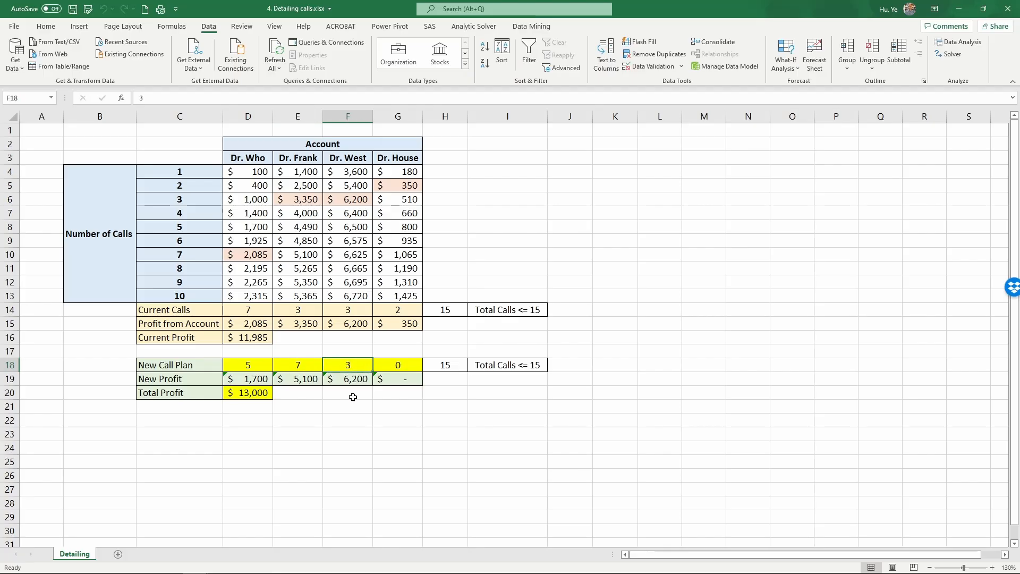
pyautogui.click(397, 364)
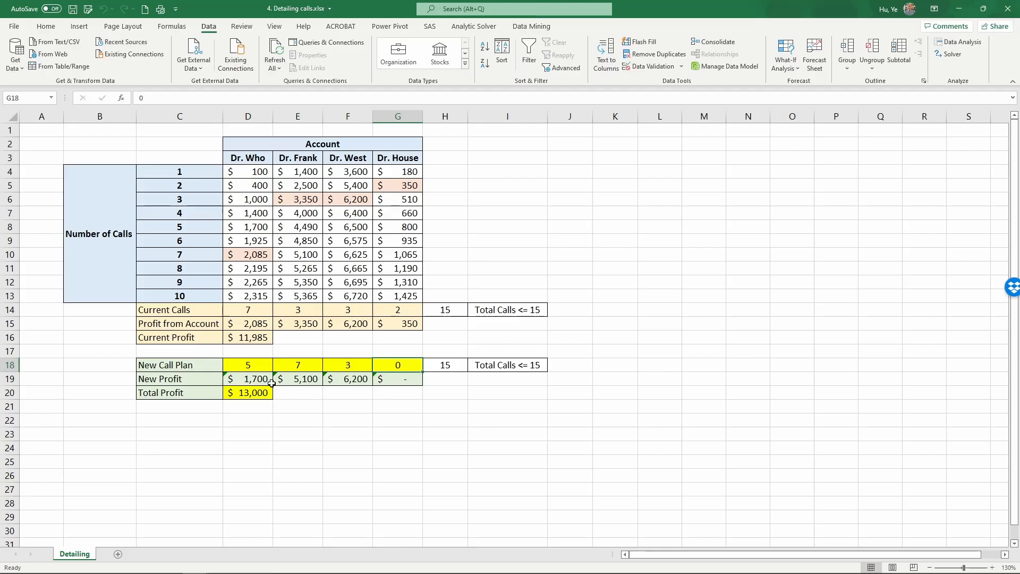
pyautogui.click(248, 393)
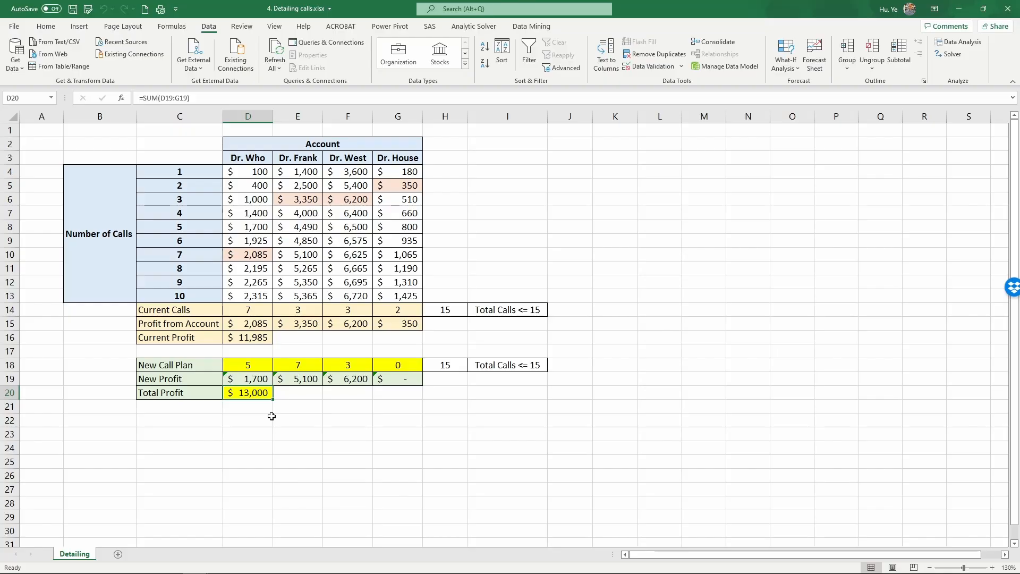
pyautogui.click(246, 338)
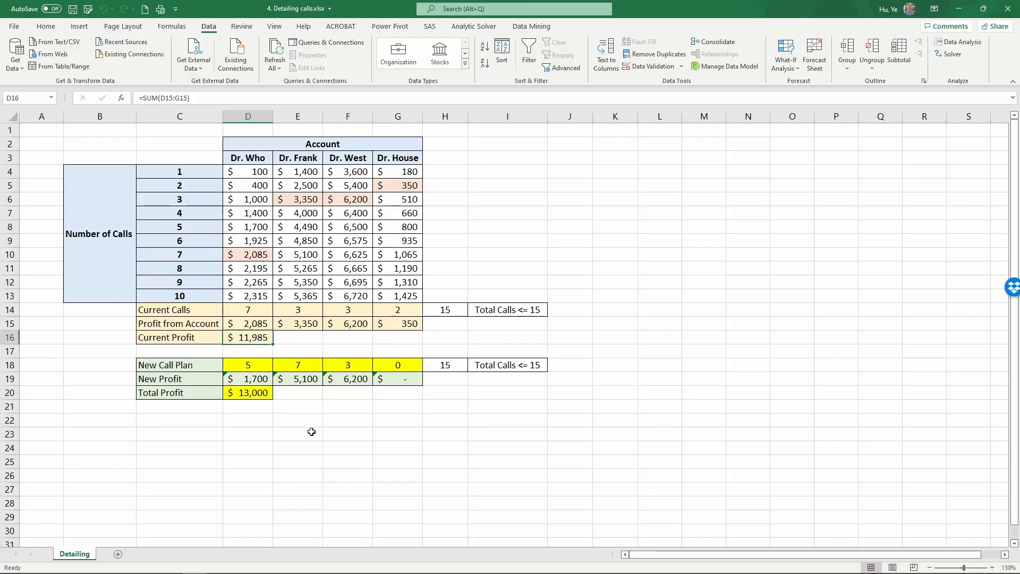